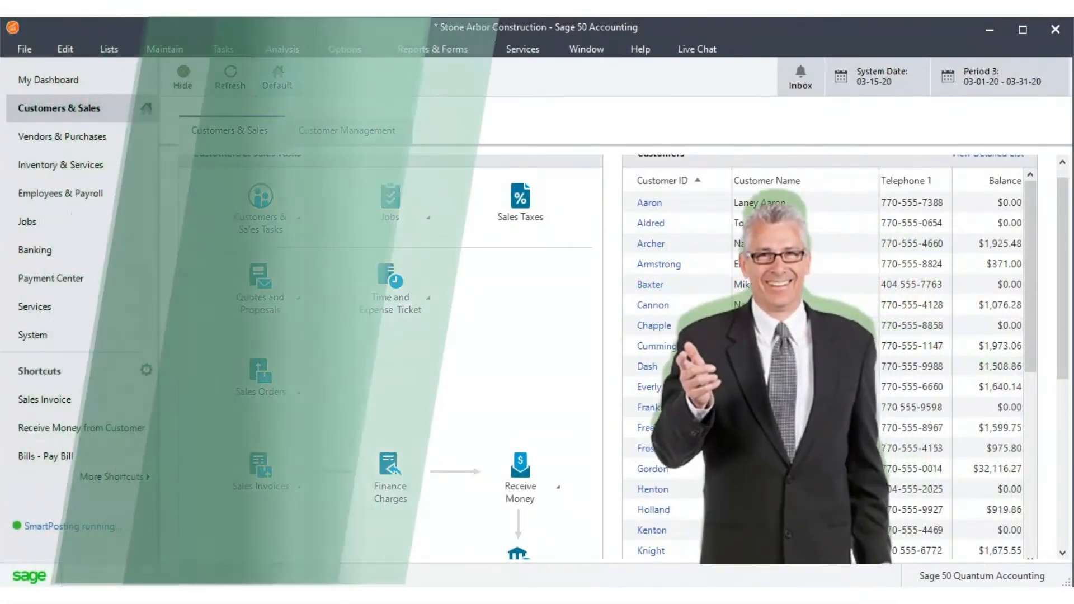
# Go to the Jobs area showing job tasks and the existing jobs list
pyautogui.click(27, 215)
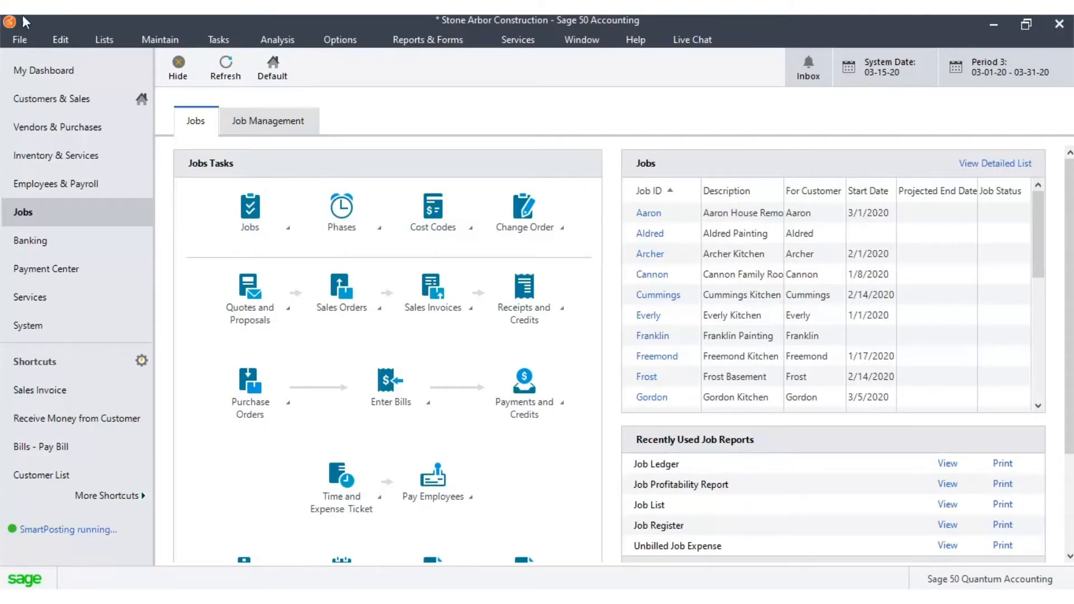
# Start a new job record in Maintain Jobs from the Jobs task menu
pyautogui.click(287, 225)
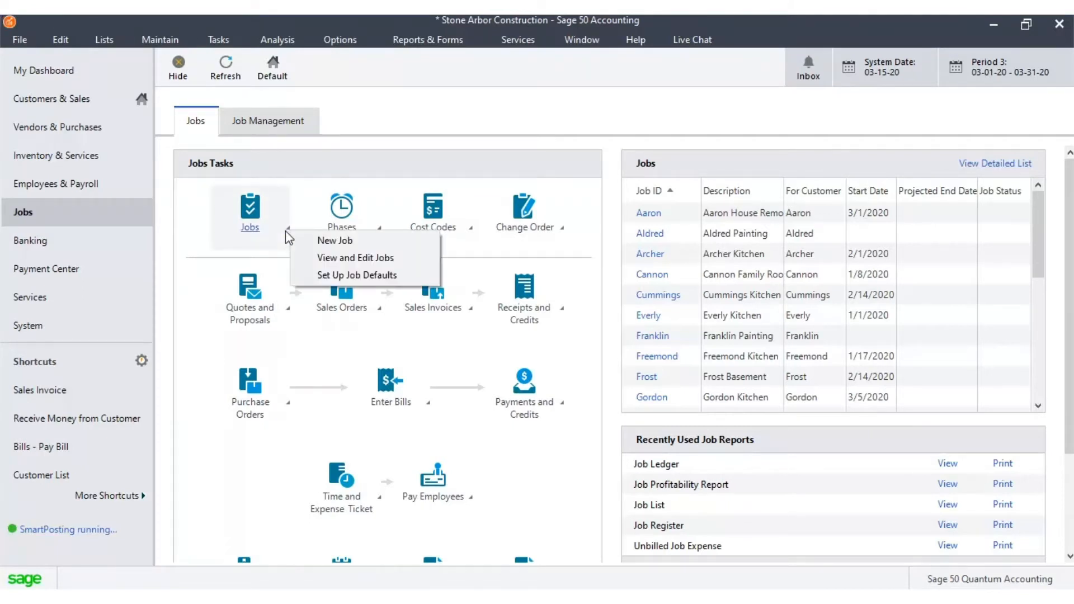
pyautogui.click(334, 240)
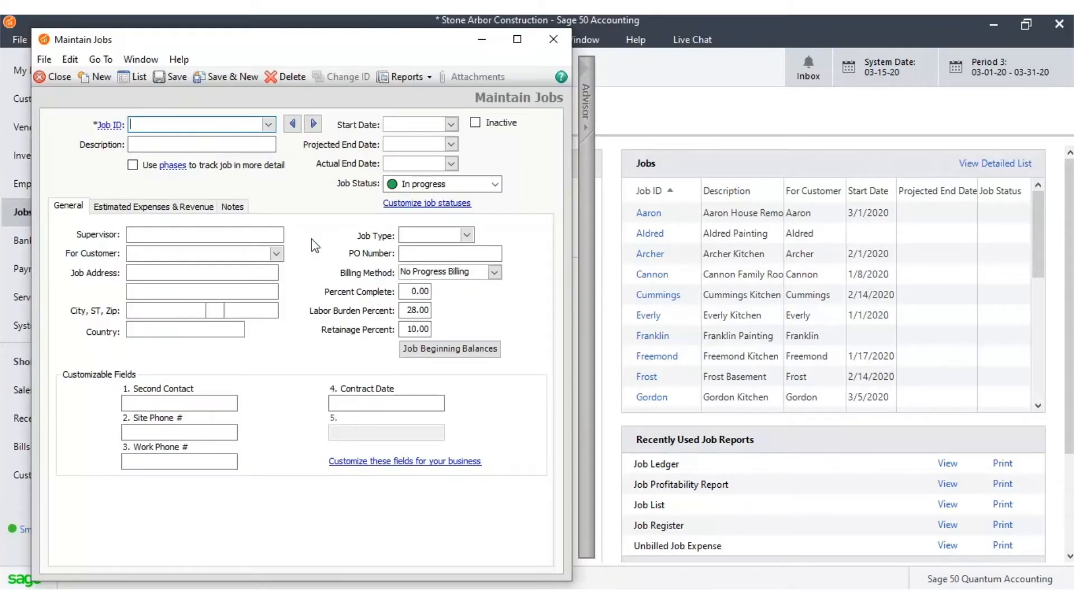
# Look up the existing Wright job ID (Wright Painting) from the Job ID list
pyautogui.click(267, 125)
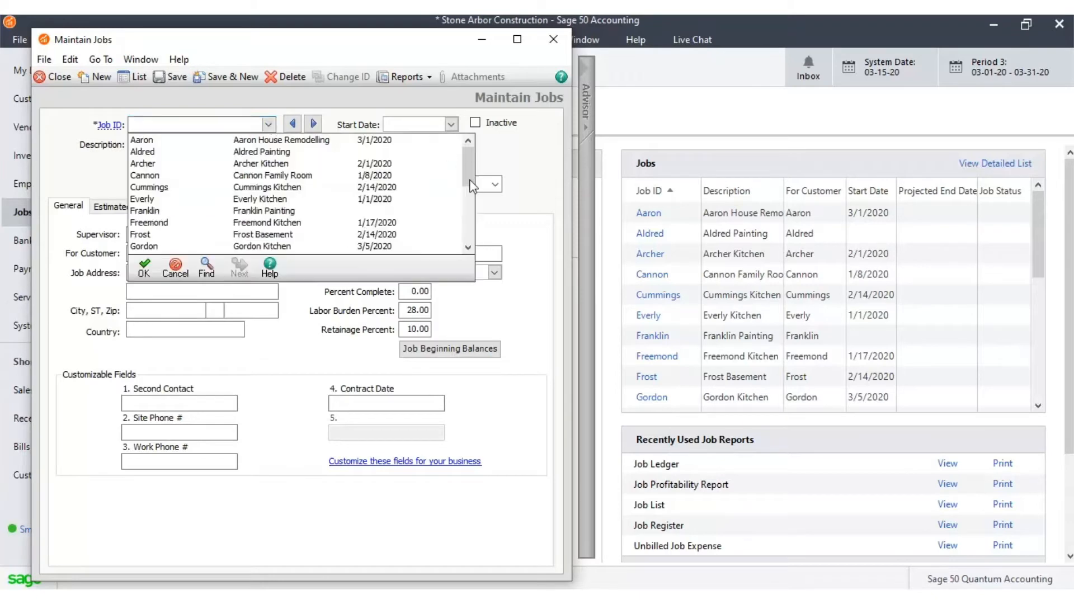
pyautogui.scroll(-3)
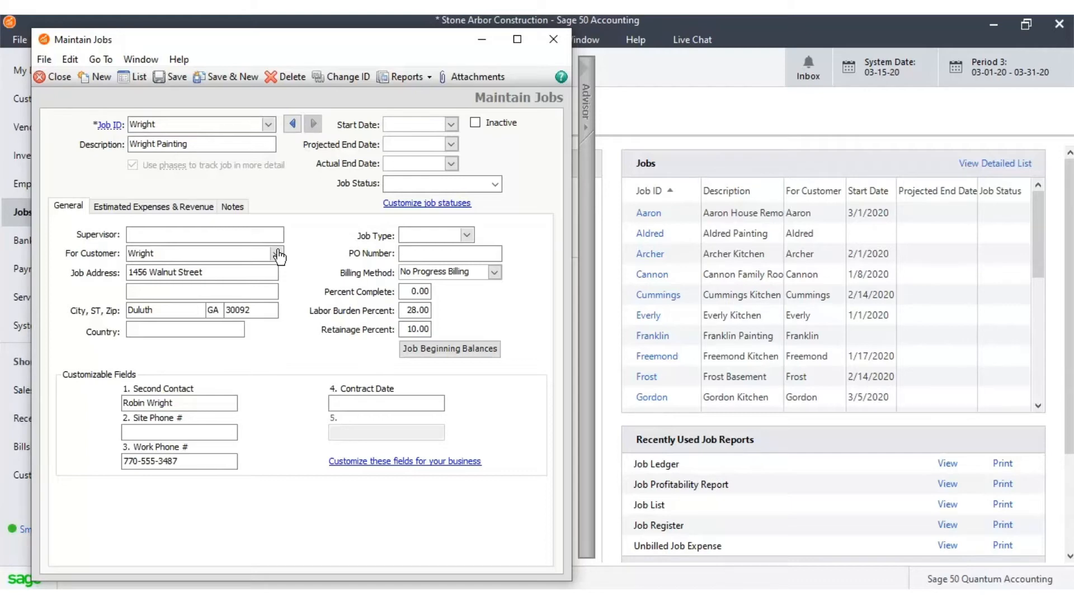
# Set the start date to 3/3/2020 and the projected end date to 8/15/2020
pyautogui.click(449, 125)
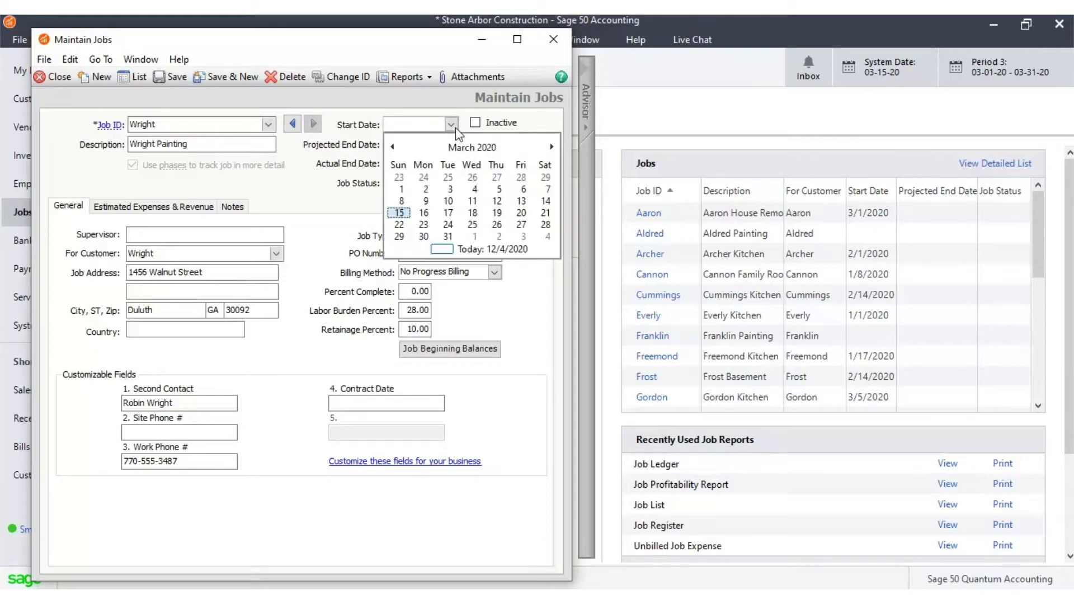
pyautogui.click(450, 189)
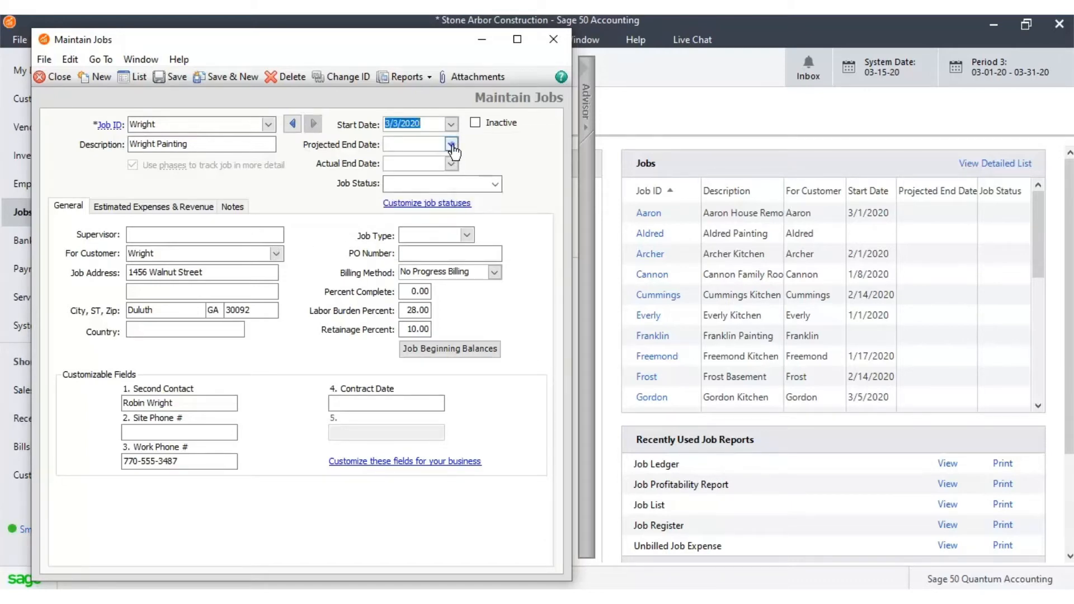
pyautogui.click(451, 144)
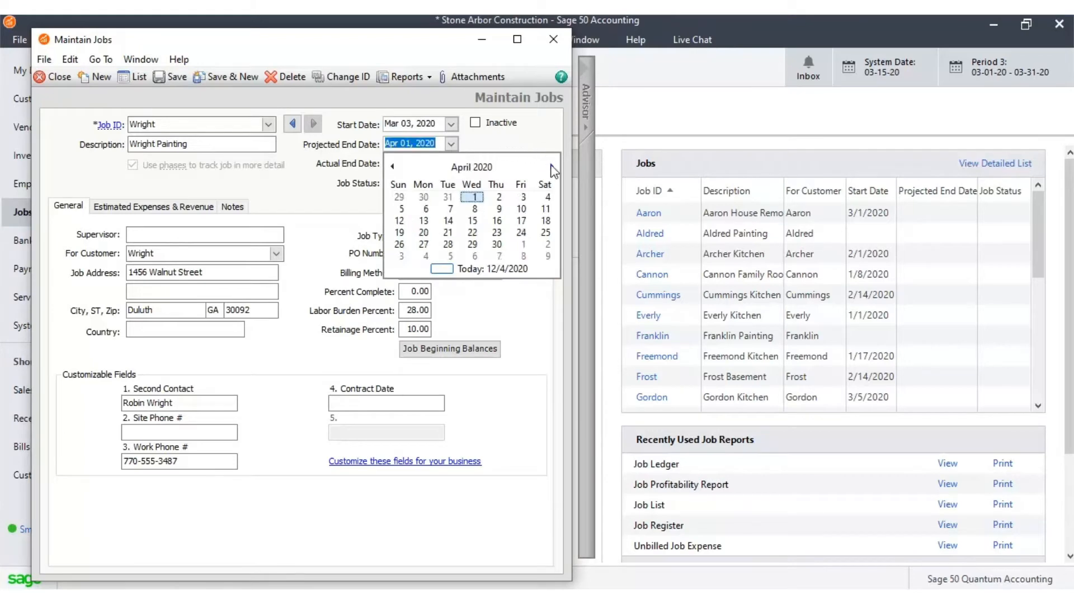
pyautogui.click(551, 166)
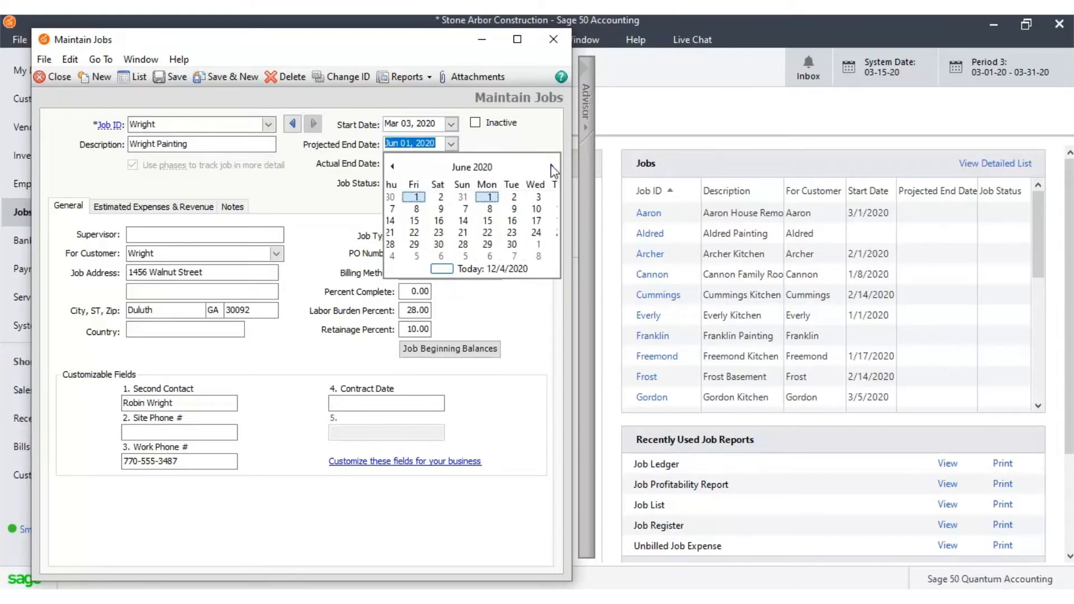
pyautogui.click(552, 166)
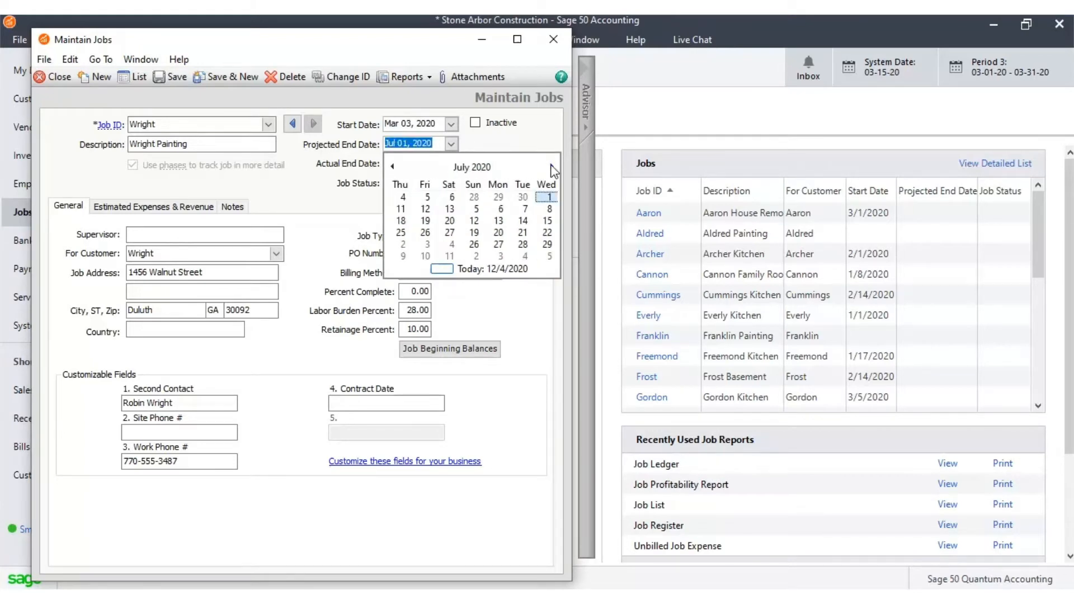
pyautogui.click(550, 166)
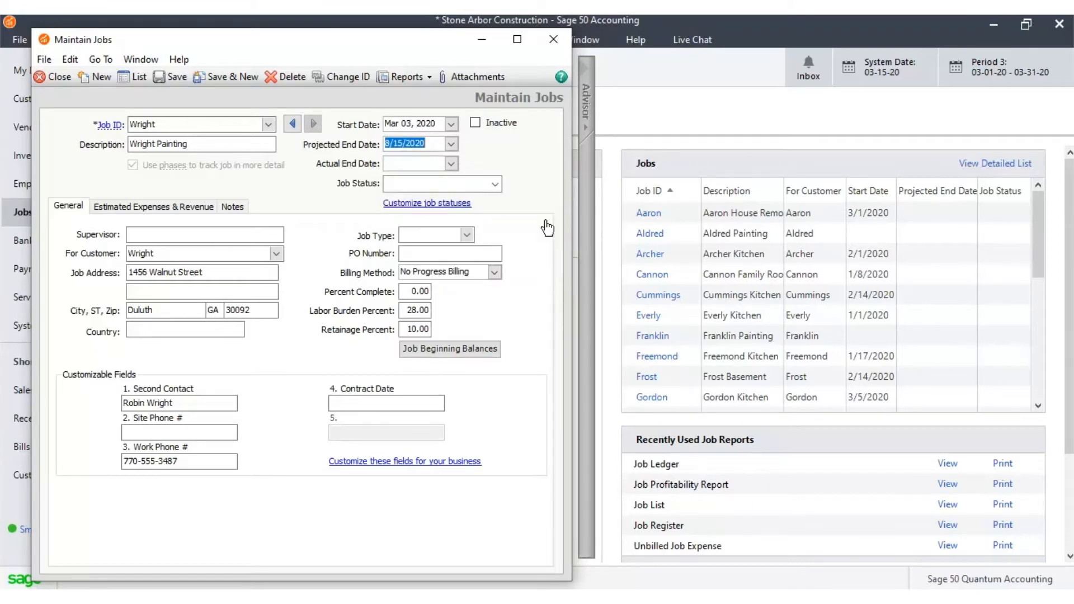
# Set the actual end date to 9/30/2020 using the calendar
pyautogui.click(451, 163)
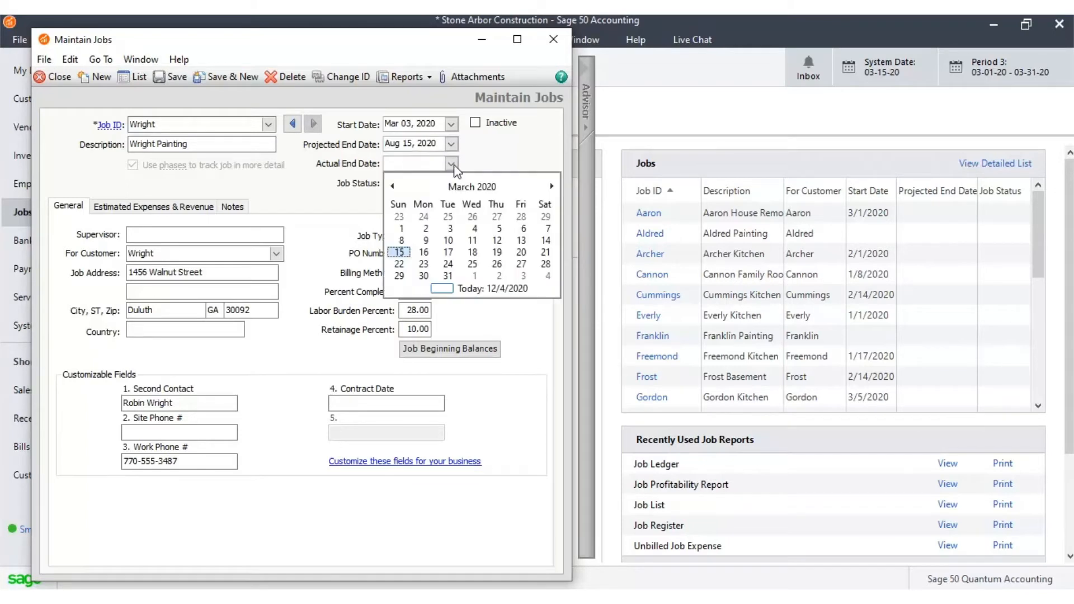
pyautogui.click(551, 187)
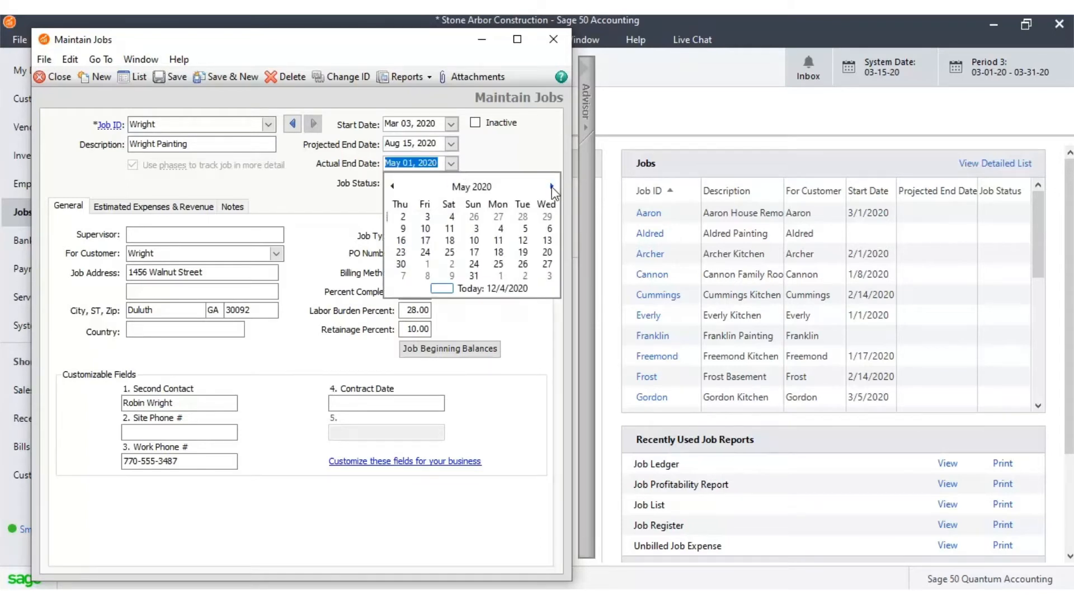
pyautogui.click(551, 187)
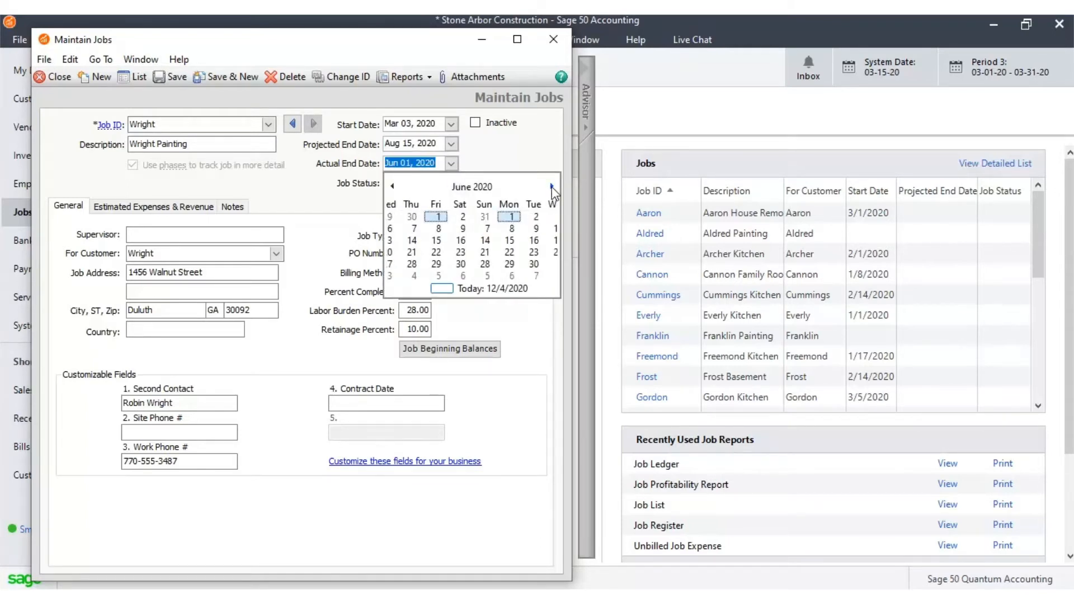
pyautogui.click(552, 187)
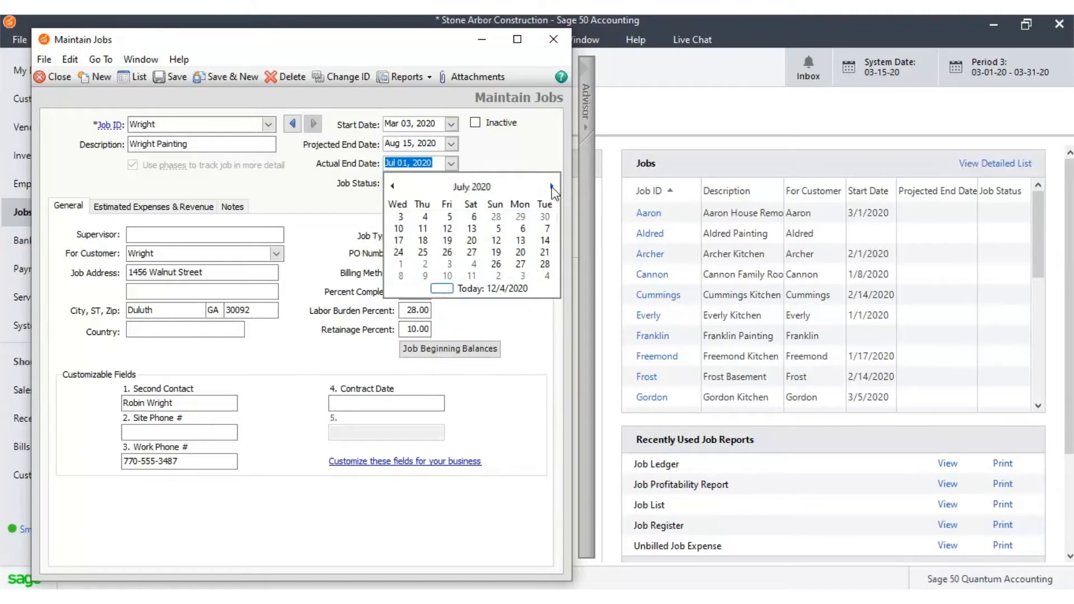
pyautogui.click(552, 187)
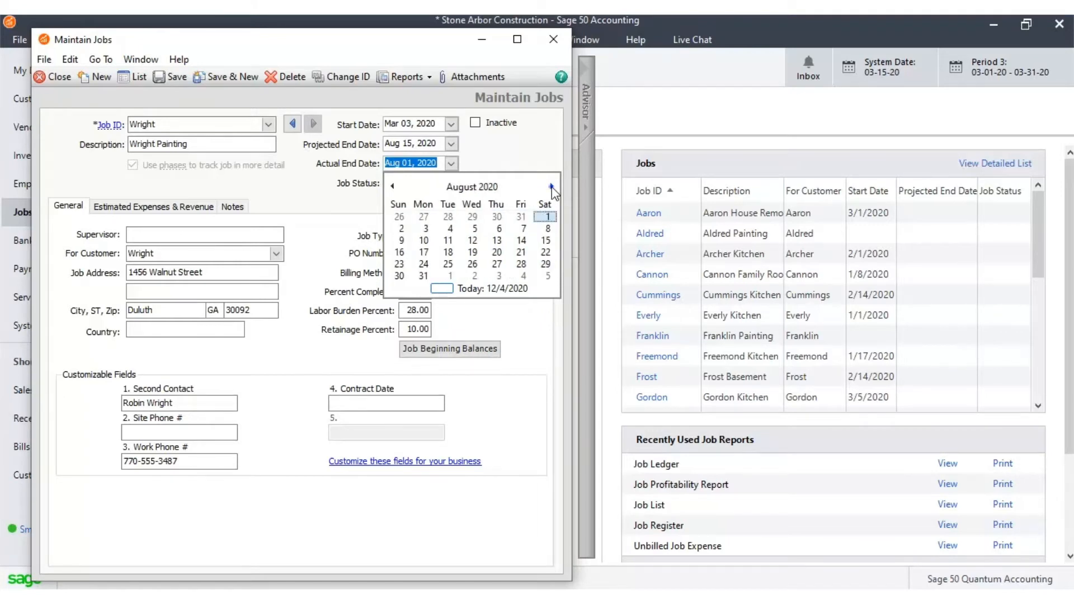
pyautogui.click(552, 187)
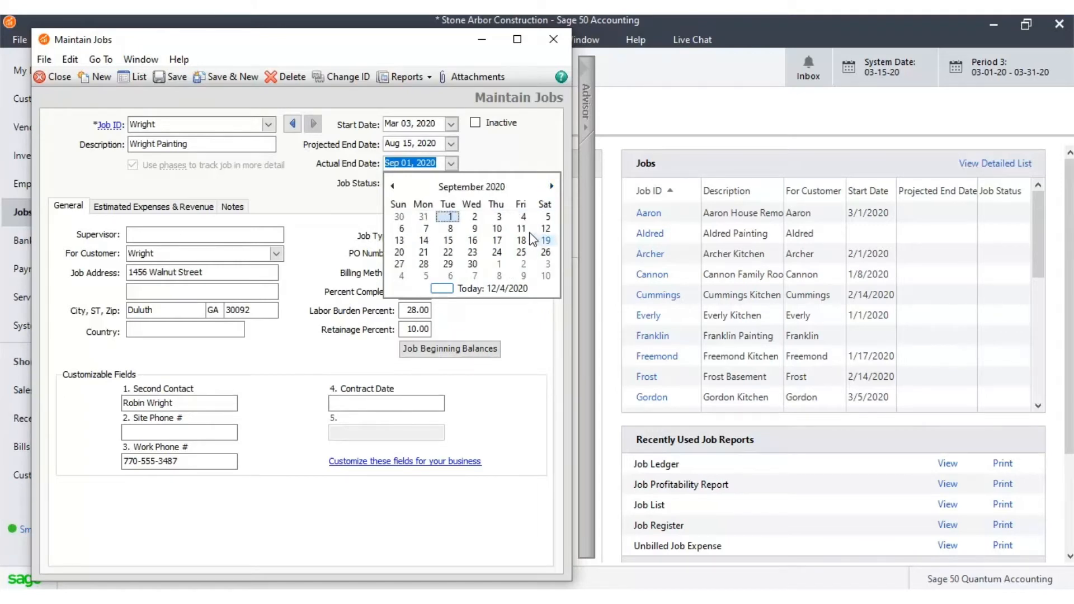
pyautogui.click(472, 264)
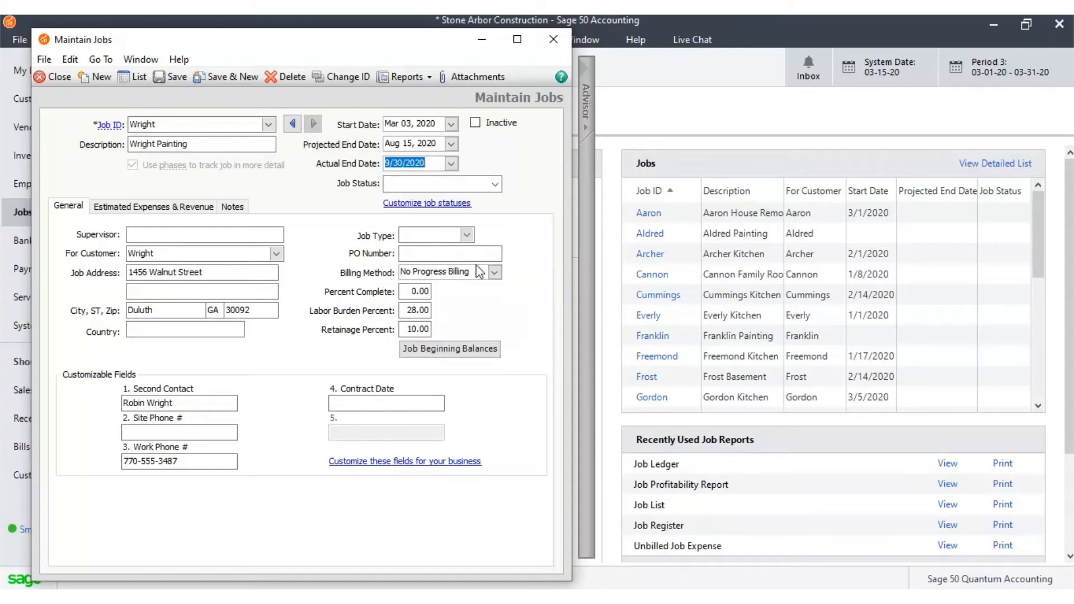
pyautogui.moveTo(511, 164)
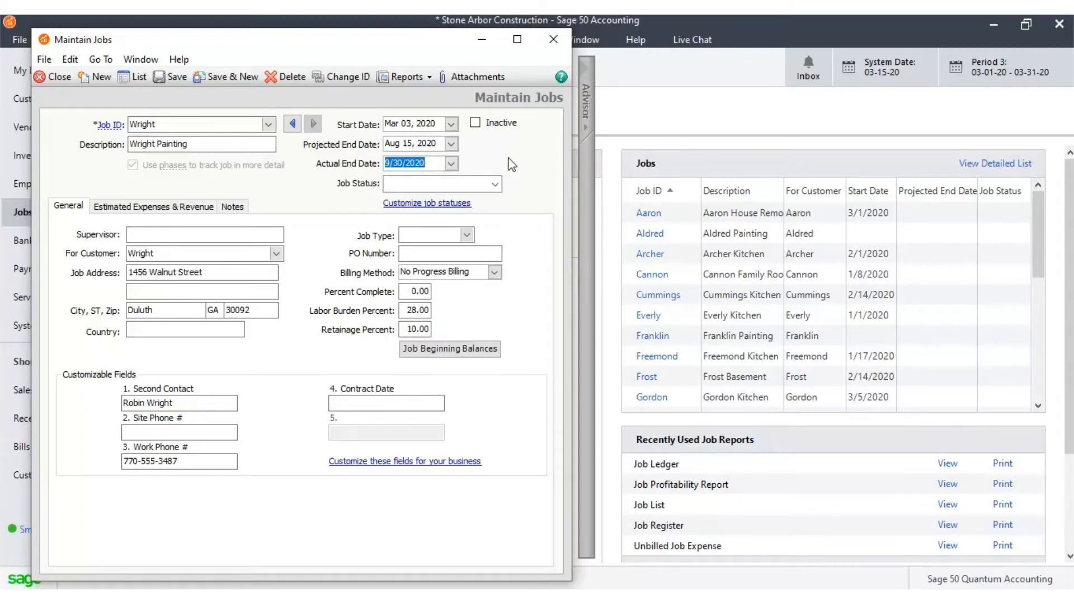
# Mark the job status as Completed and move to the Supervisor field
pyautogui.click(494, 184)
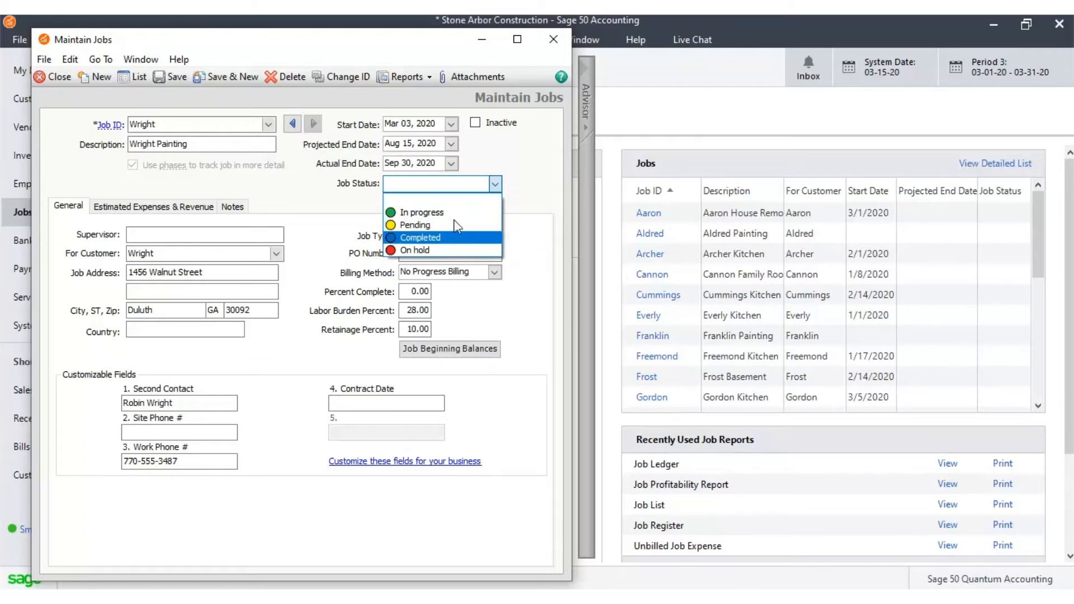
pyautogui.moveTo(450, 244)
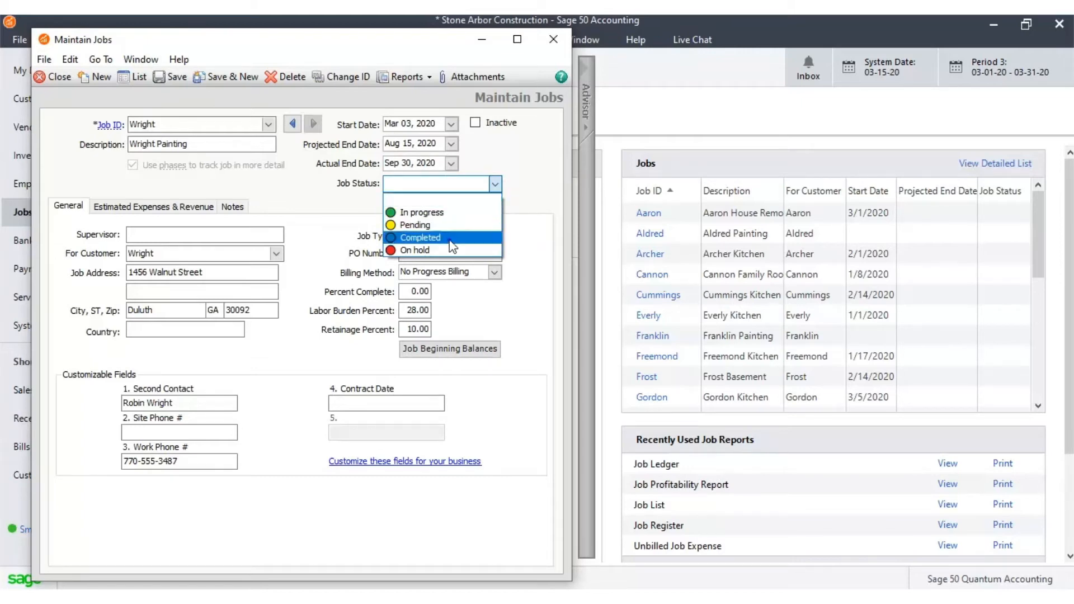
pyautogui.click(419, 237)
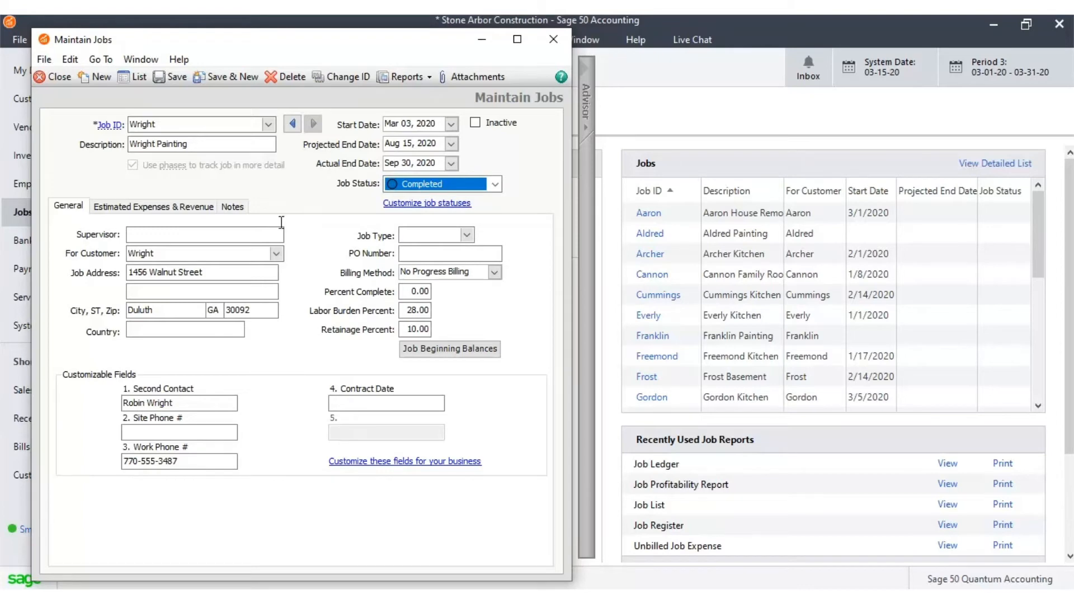
# Enter supervisor Senior Executive, job type REMODEL and PO number 12345
pyautogui.write('Senior')
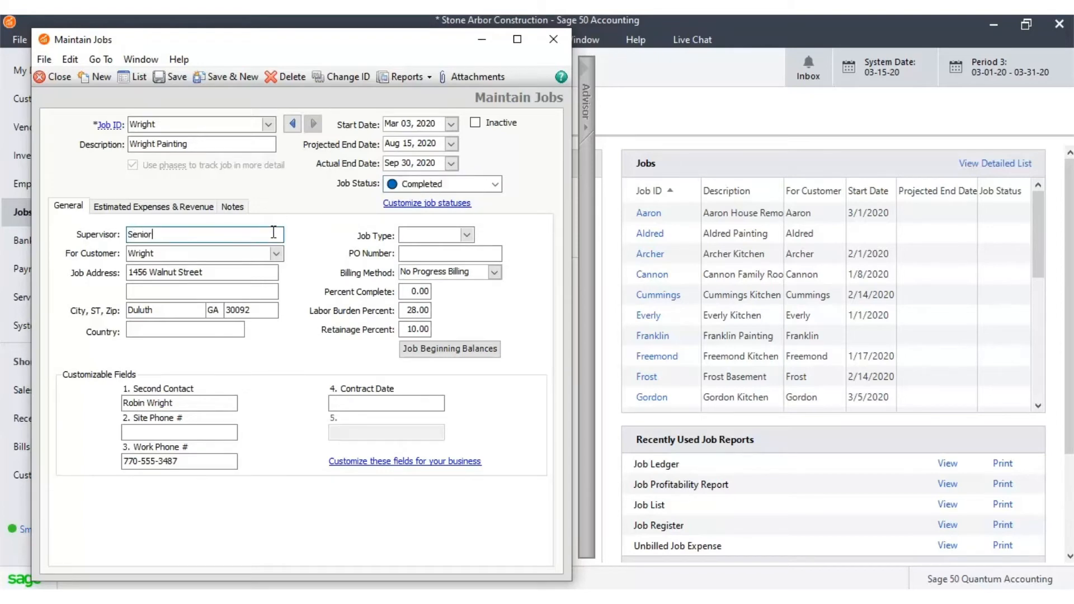
pyautogui.write('Executive')
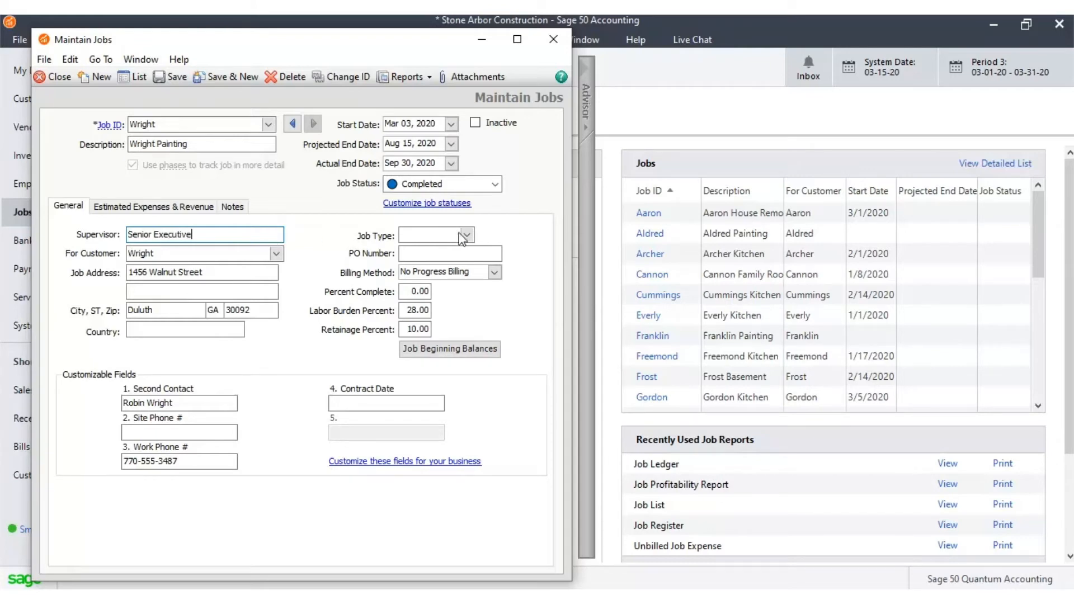
pyautogui.click(468, 236)
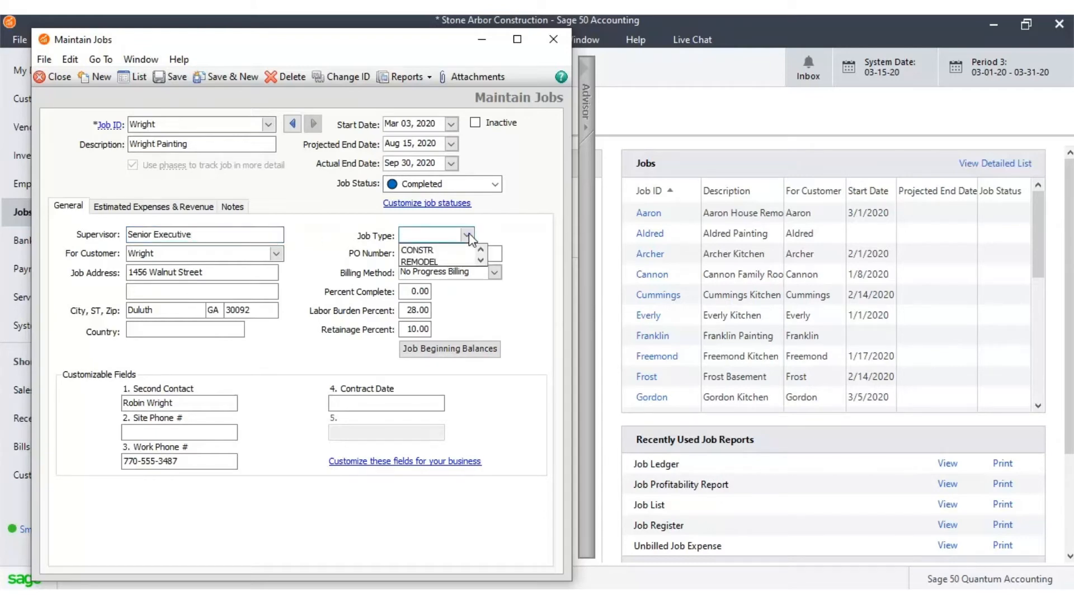
pyautogui.click(423, 262)
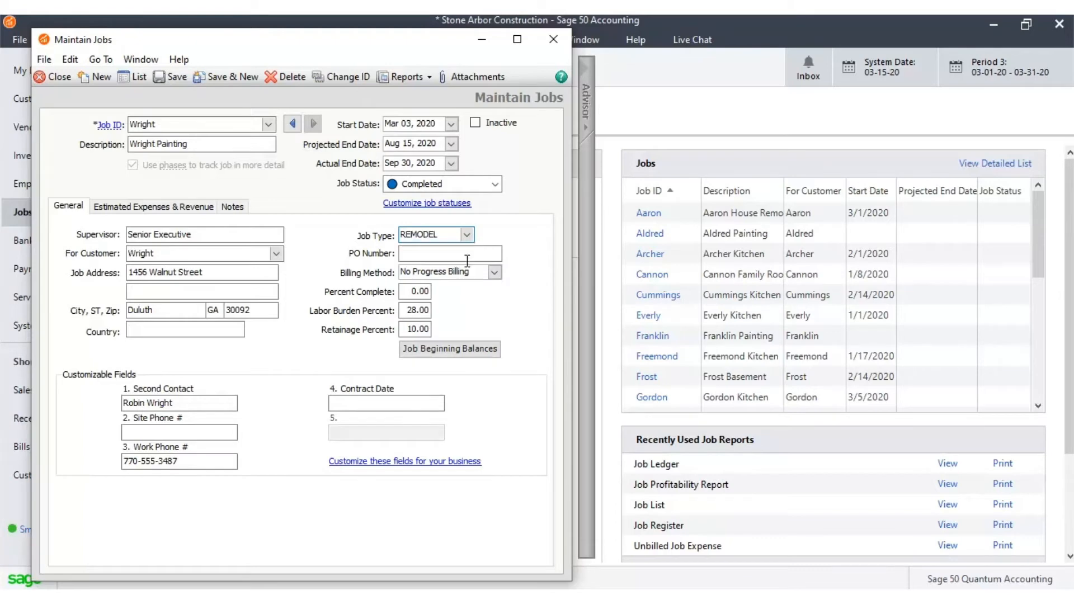
pyautogui.write('12')
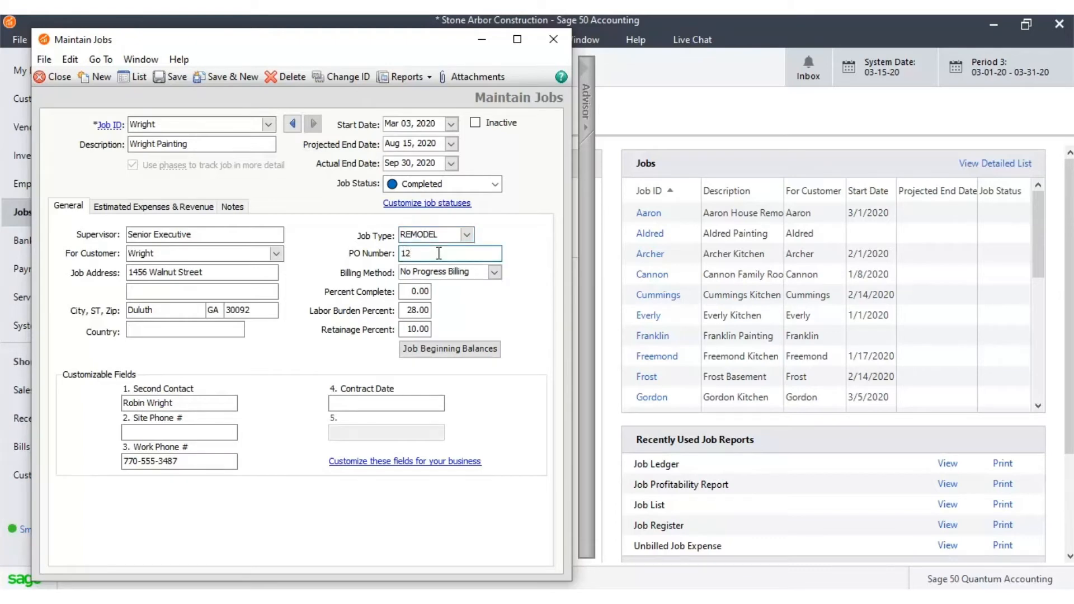
pyautogui.write('345')
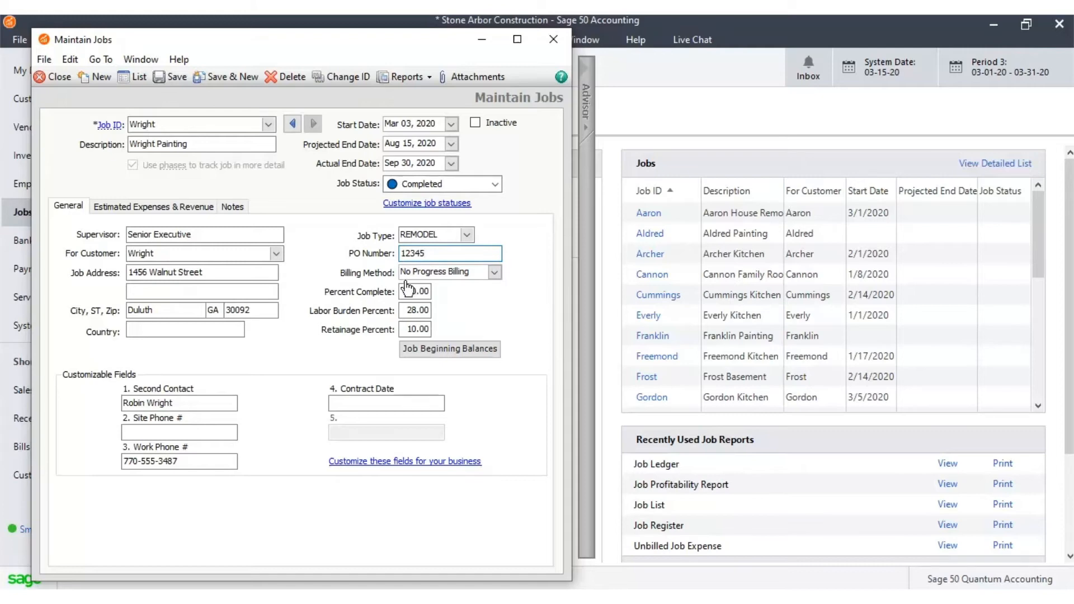
# Set the billing method to Percent of Completion
pyautogui.click(489, 271)
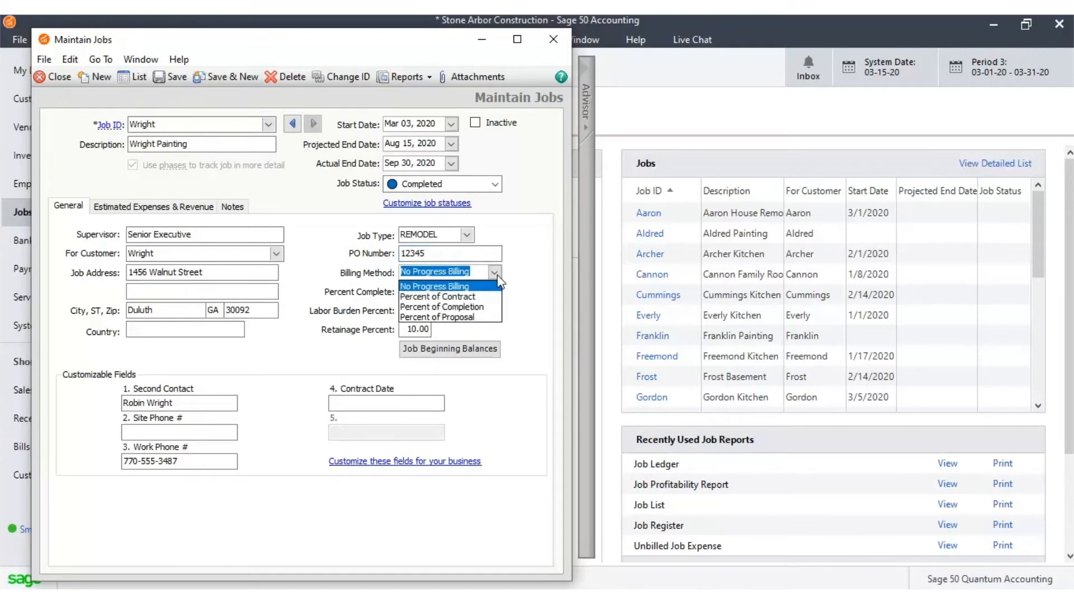
pyautogui.click(441, 307)
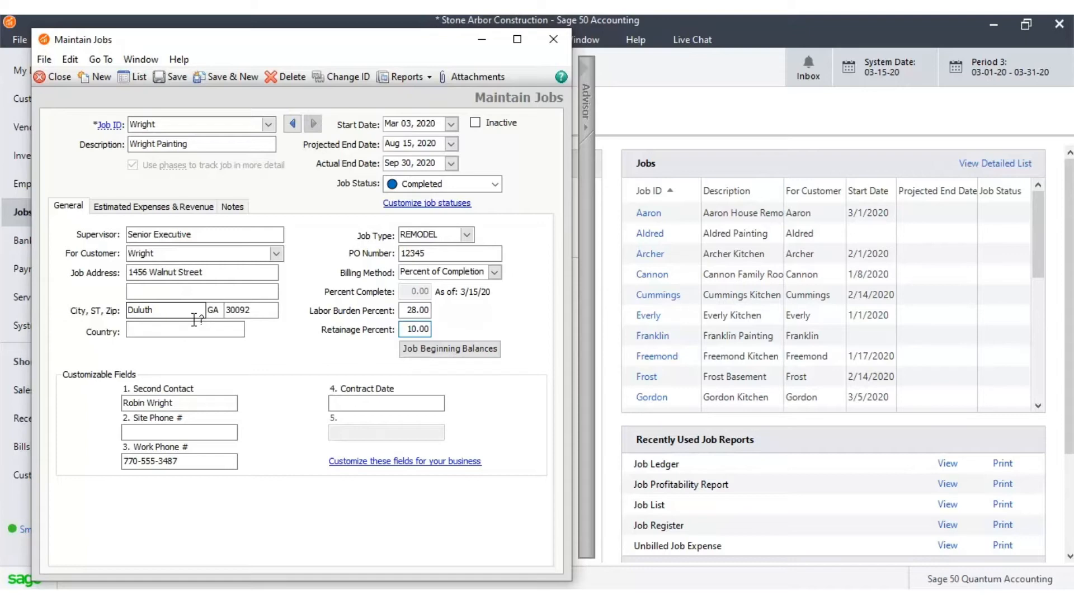
# Set the job's country to USA and go to Estimated Expenses & Revenue
pyautogui.click(177, 329)
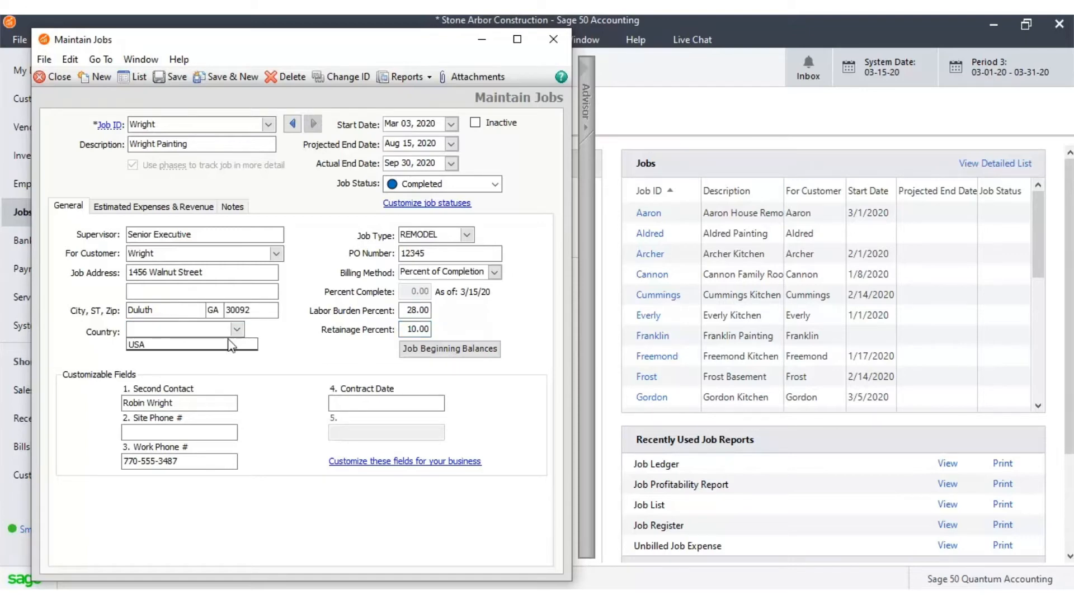
pyautogui.click(185, 329)
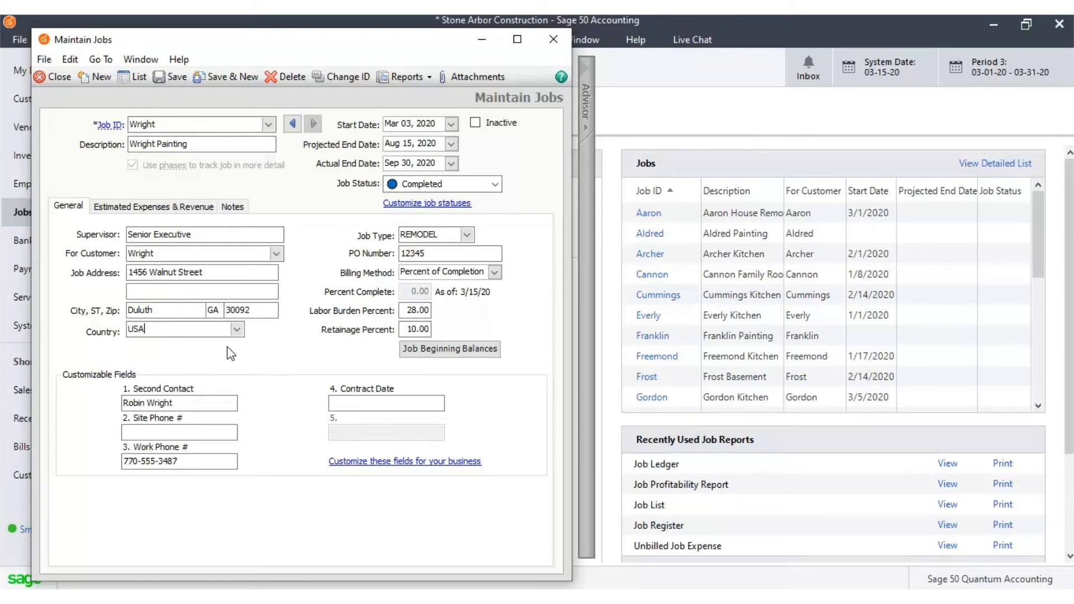
pyautogui.click(153, 206)
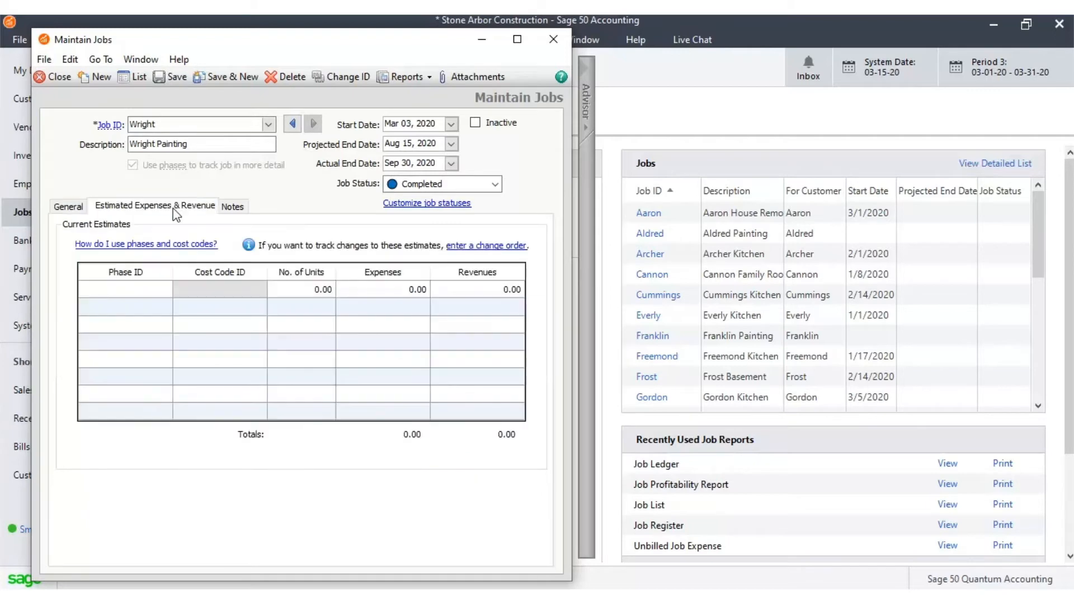
pyautogui.moveTo(150, 296)
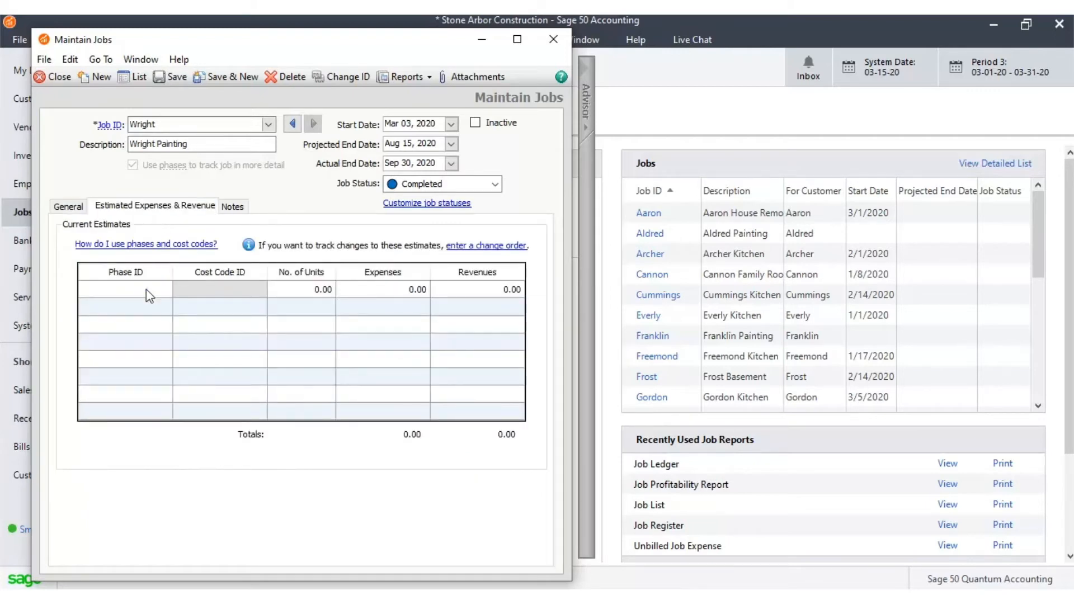
# Fill the first estimate row with phase 01-Design, cost code 010-General Labor and 15 units
pyautogui.click(123, 289)
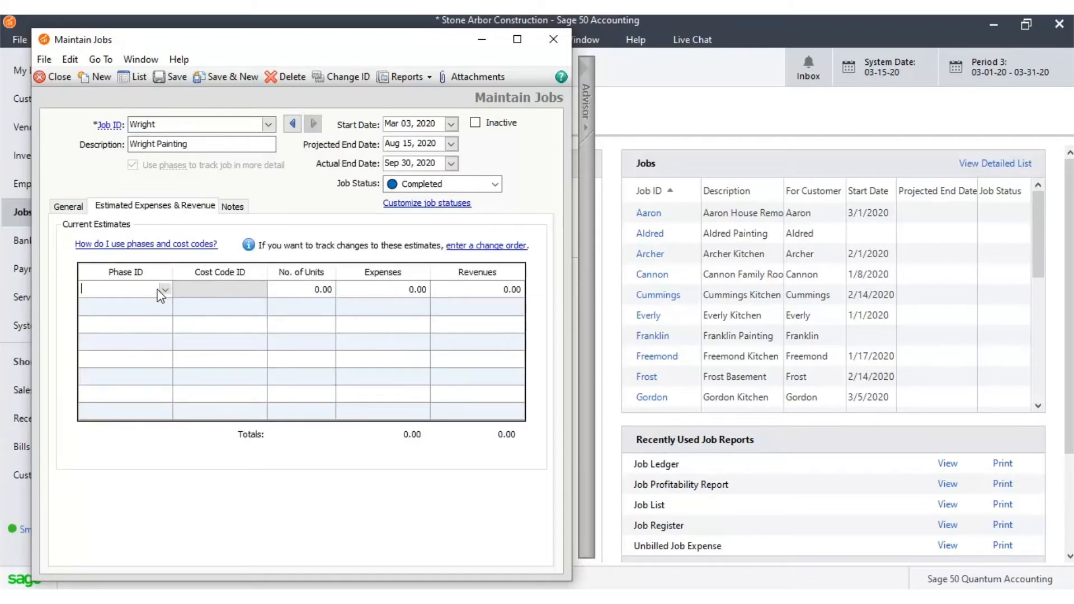
pyautogui.click(164, 288)
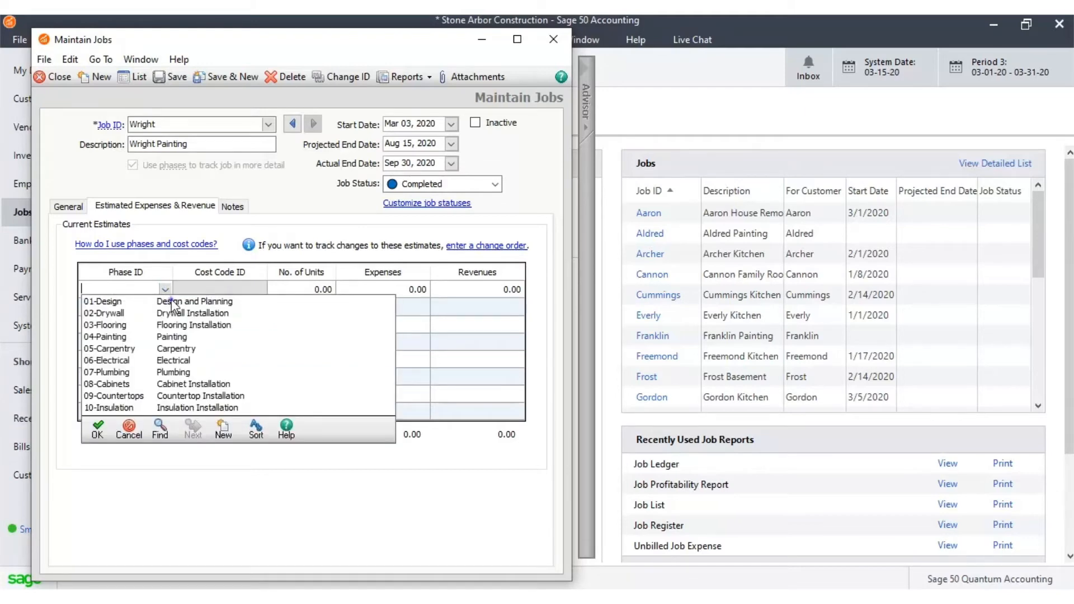
pyautogui.click(102, 301)
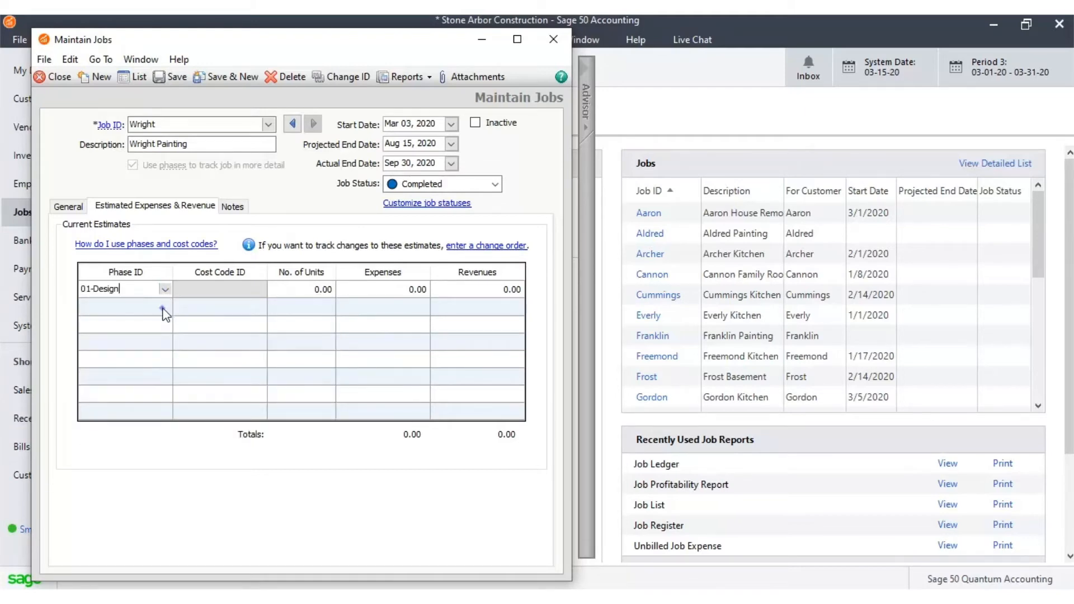
pyautogui.click(219, 288)
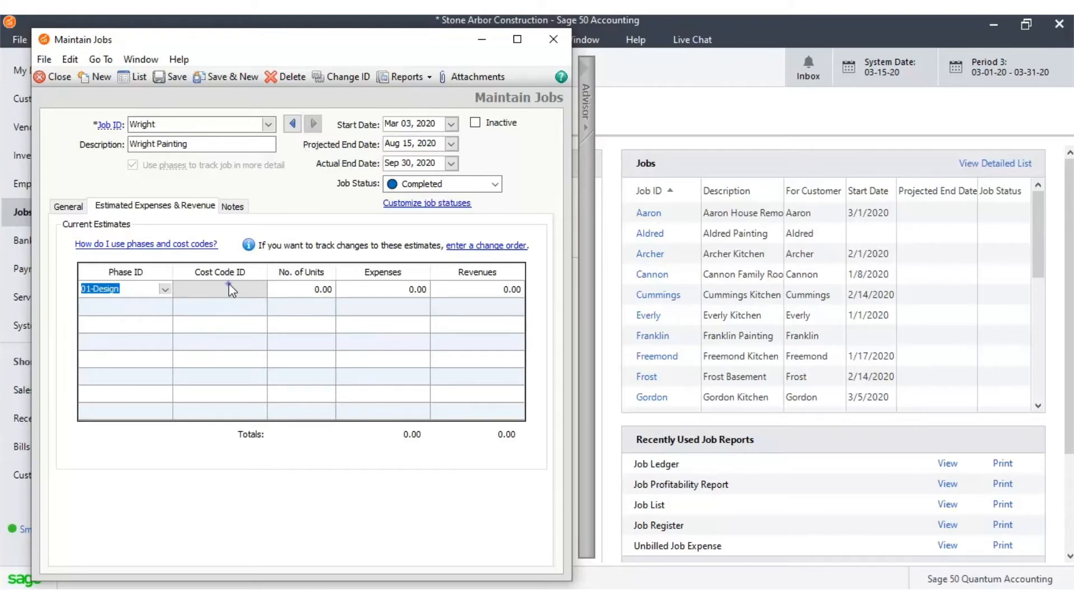
pyautogui.click(219, 289)
pyautogui.write('010-General Labor')
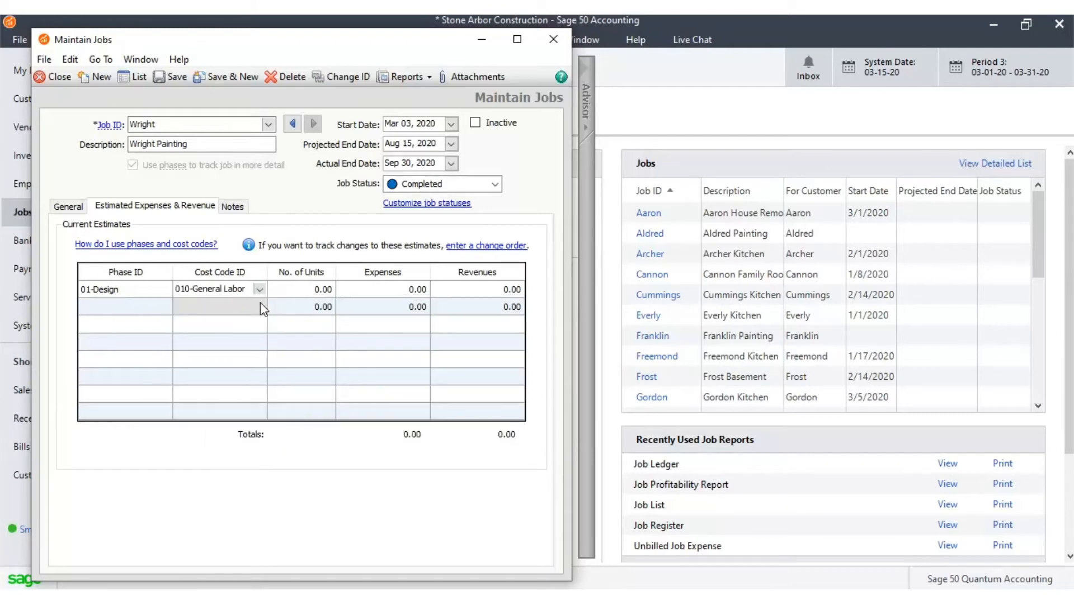
pyautogui.click(321, 288)
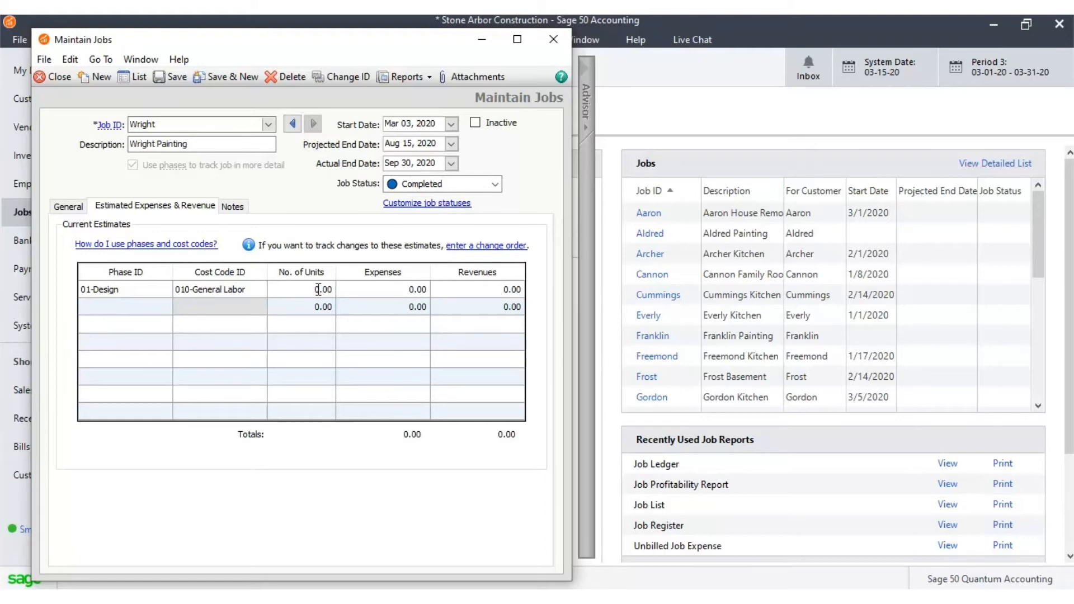
pyautogui.write('15')
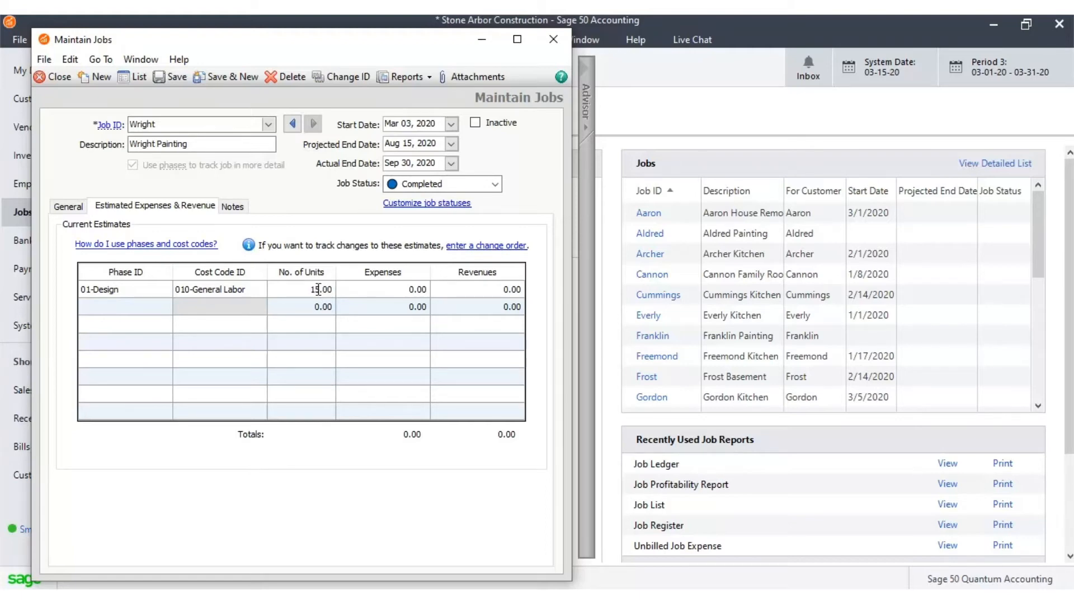
pyautogui.click(416, 288)
pyautogui.write('2,599')
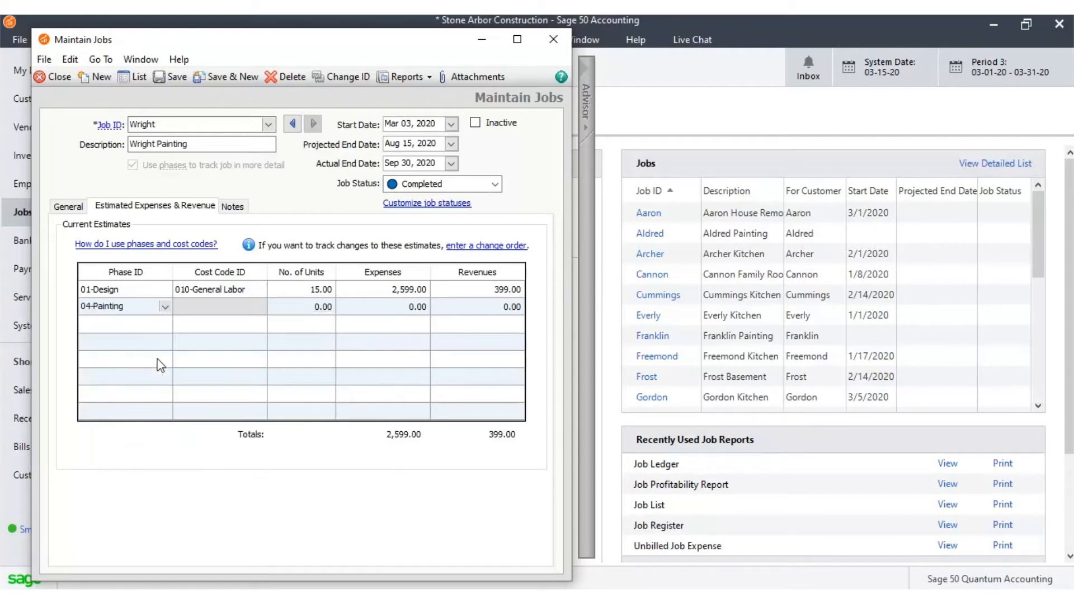
# Assign cost code 050-Painting Labor to the 04-Painting estimate row
pyautogui.click(219, 306)
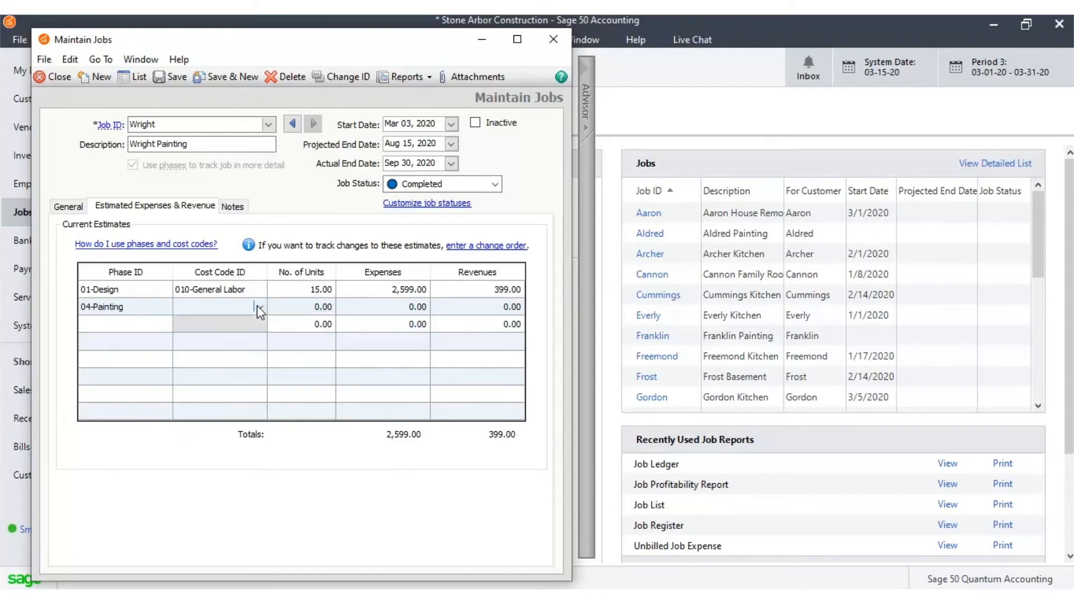
pyautogui.click(259, 307)
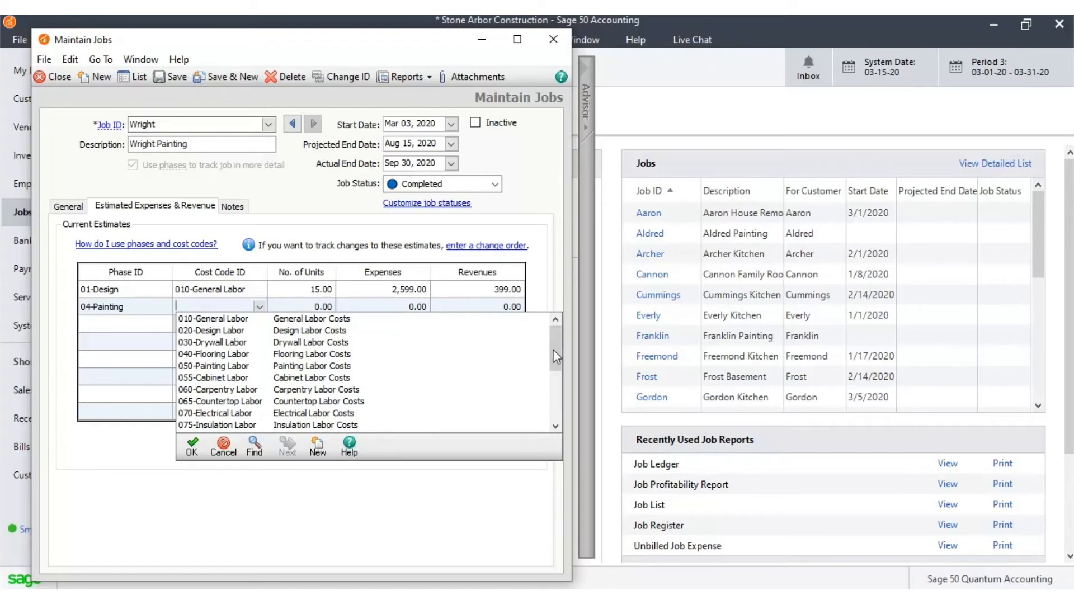
pyautogui.click(214, 365)
pyautogui.write('2')
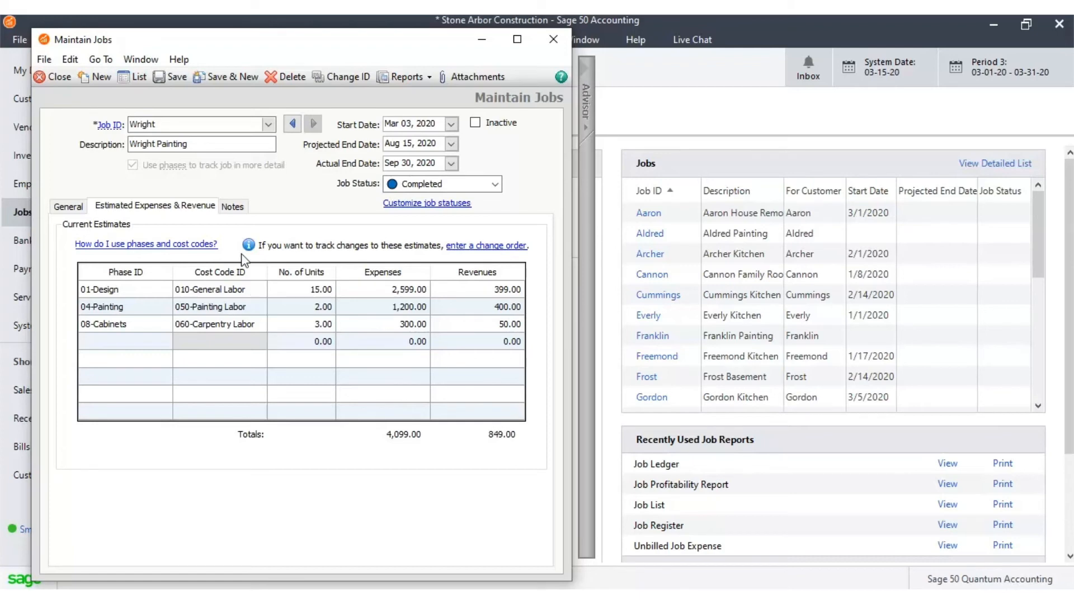
# Switch the Wright job record to its blank Notes section
pyautogui.click(232, 206)
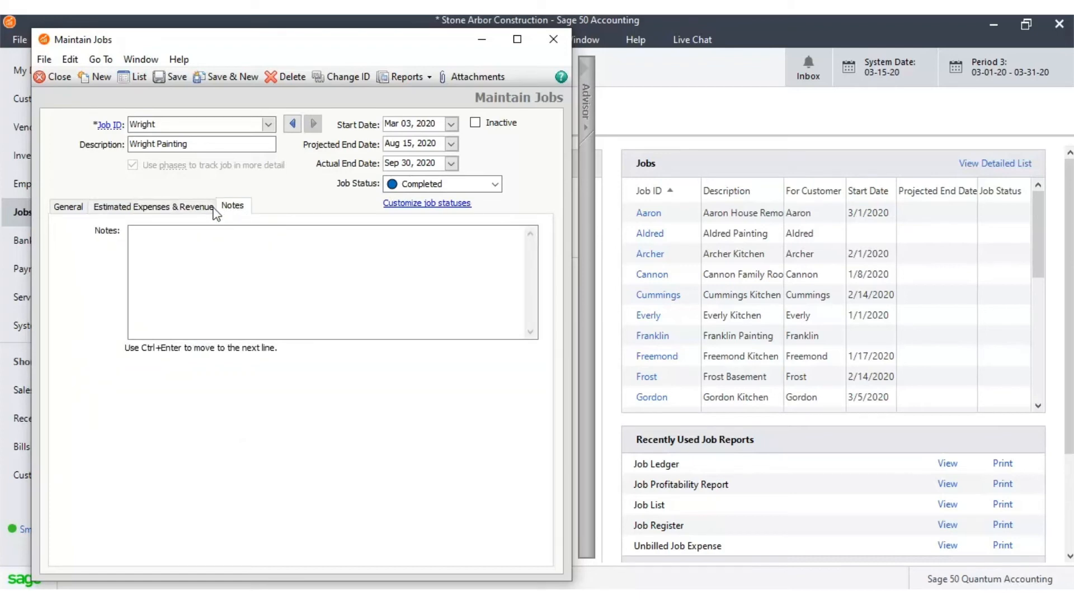
pyautogui.moveTo(203, 216)
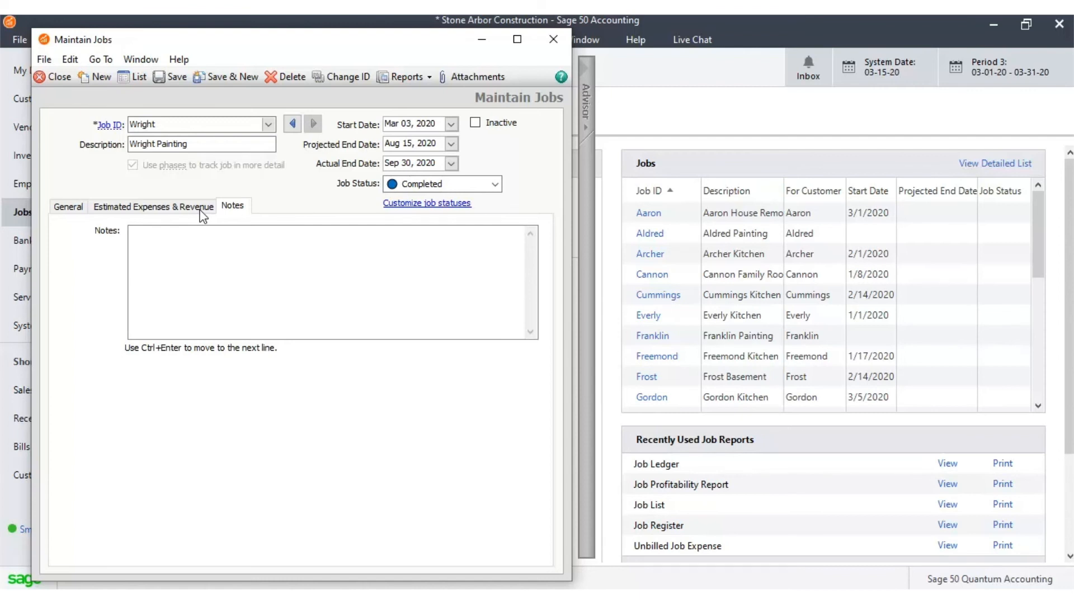
pyautogui.moveTo(99, 76)
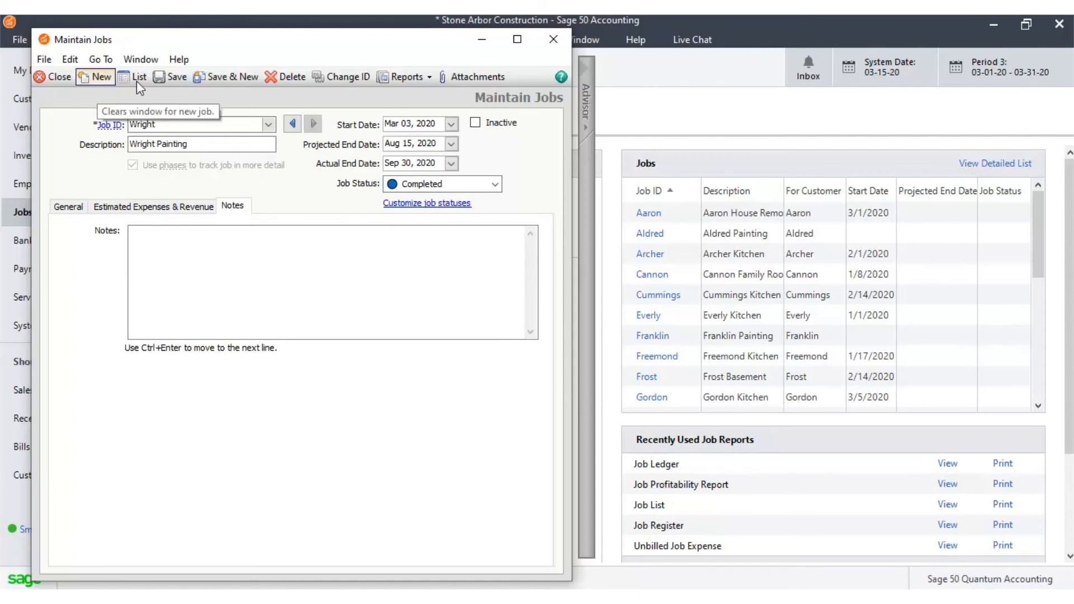
pyautogui.moveTo(139, 78)
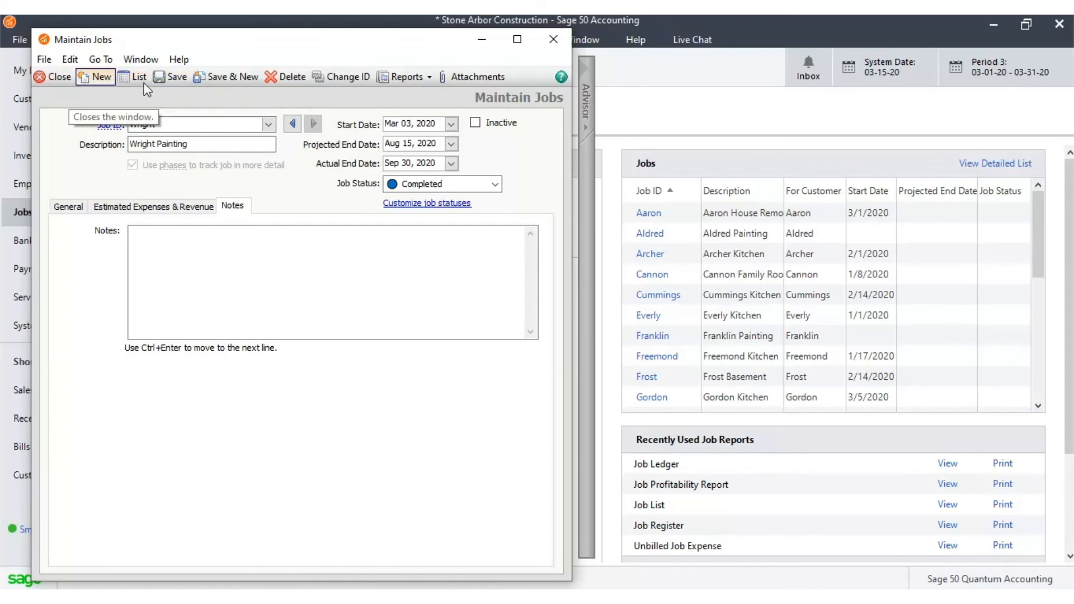
pyautogui.moveTo(292, 76)
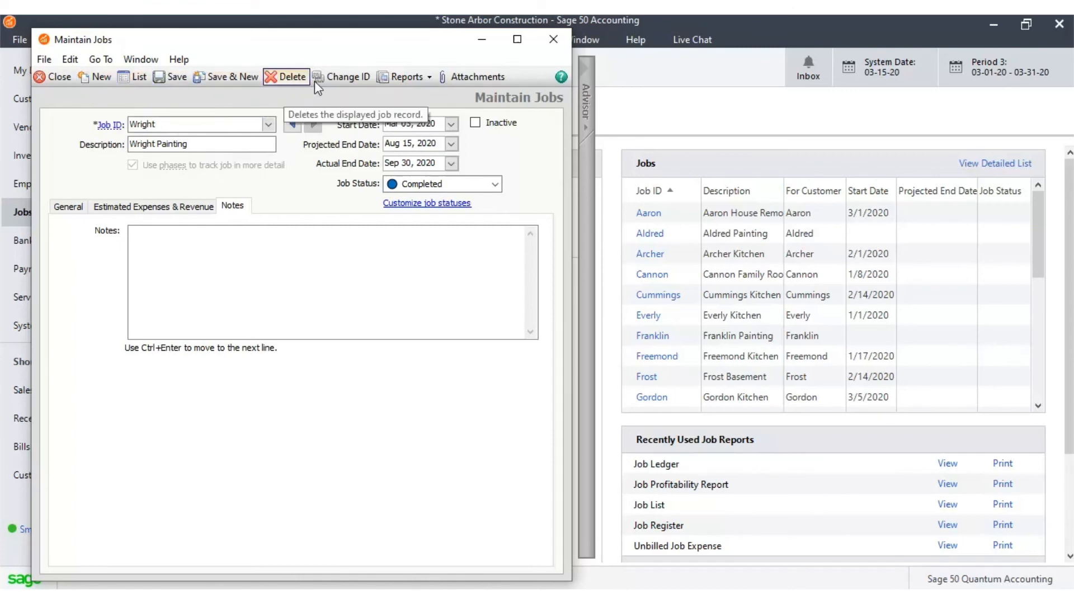
pyautogui.moveTo(404, 77)
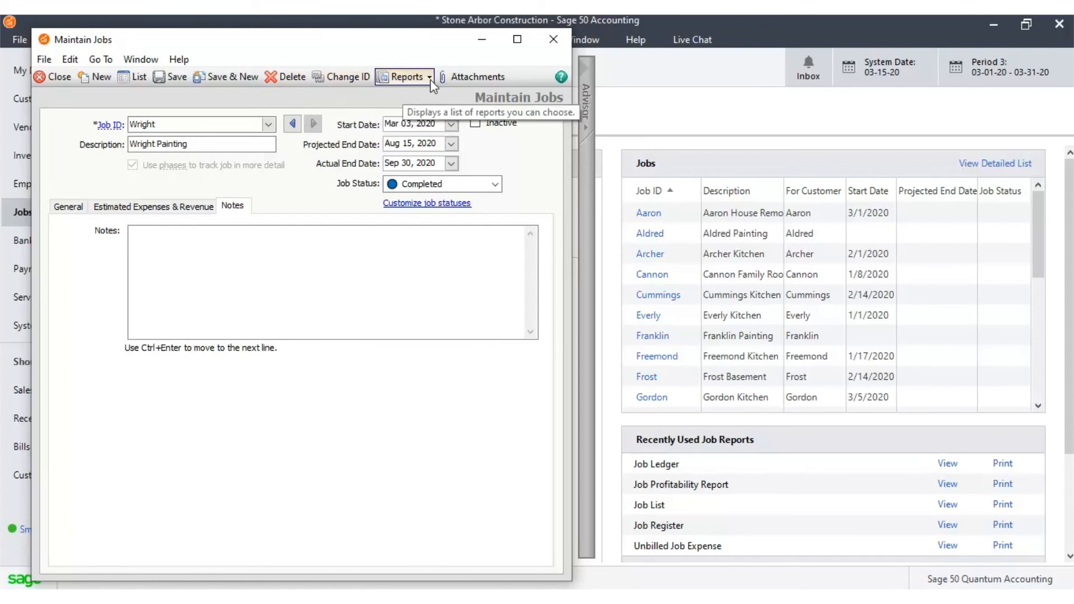
pyautogui.moveTo(226, 76)
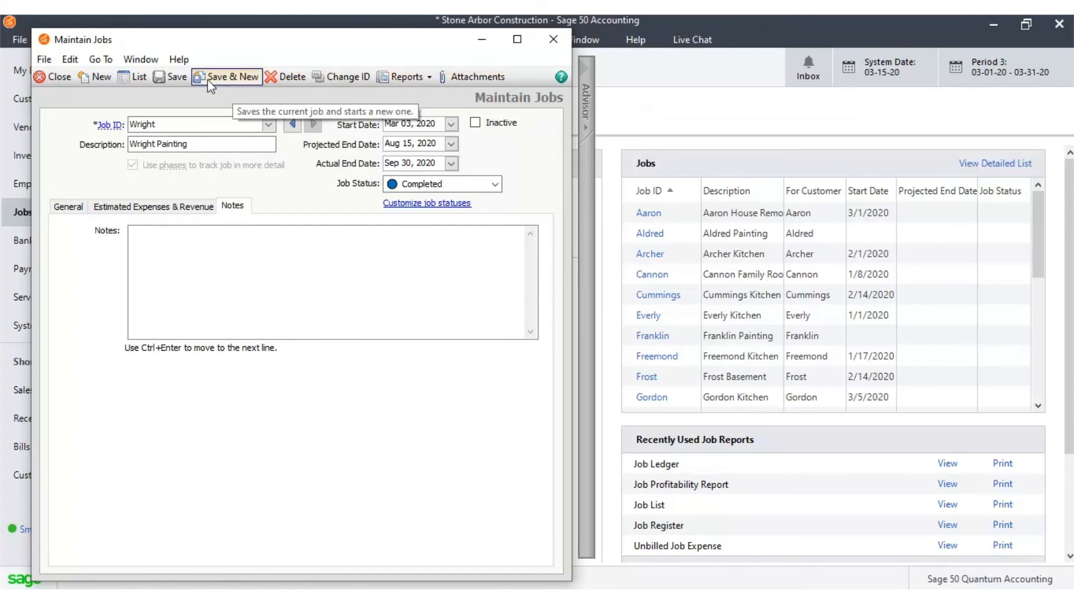
pyautogui.moveTo(176, 76)
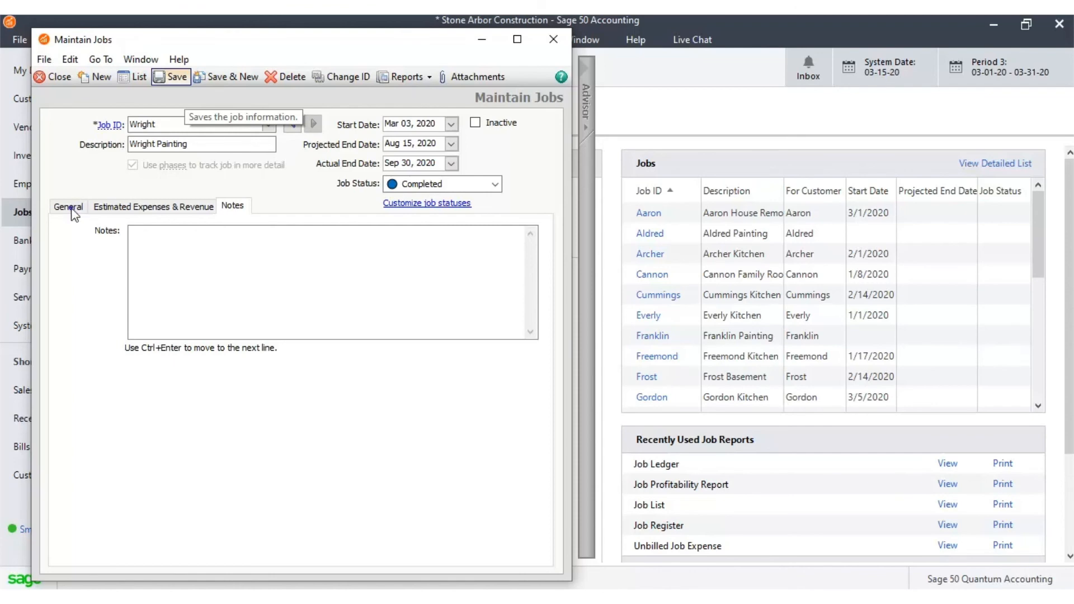
# Review the General, Estimated Expenses & Revenue and Notes sections, ending on General
pyautogui.click(68, 206)
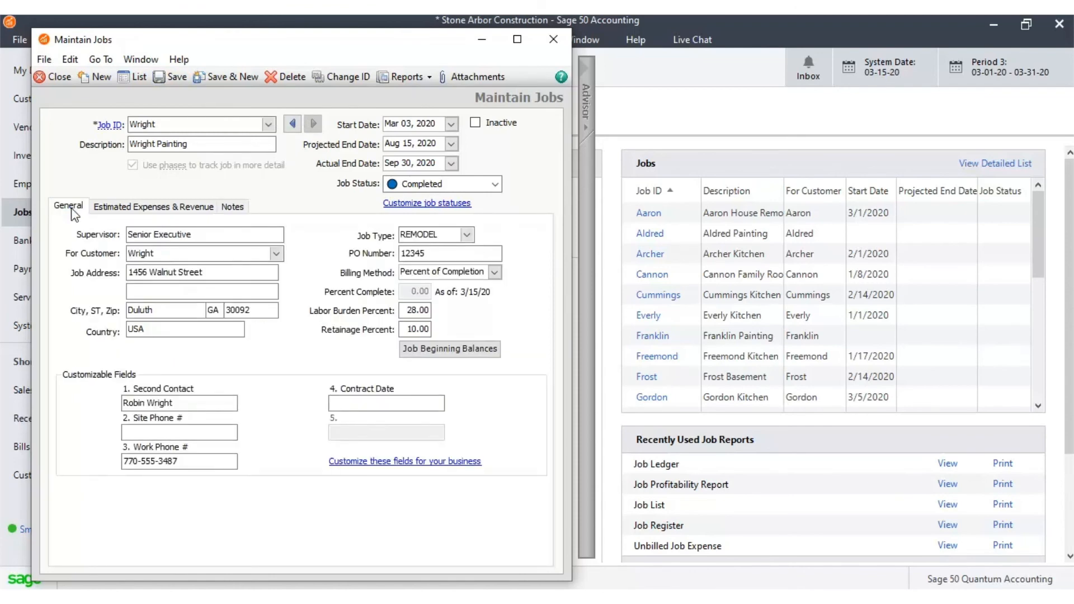
pyautogui.click(152, 206)
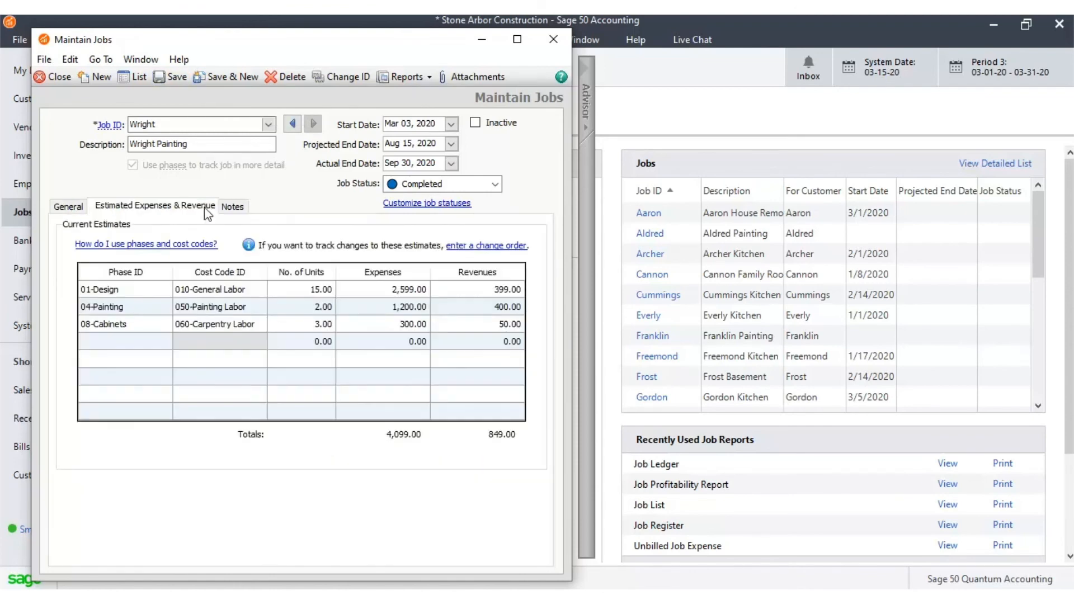
pyautogui.click(232, 206)
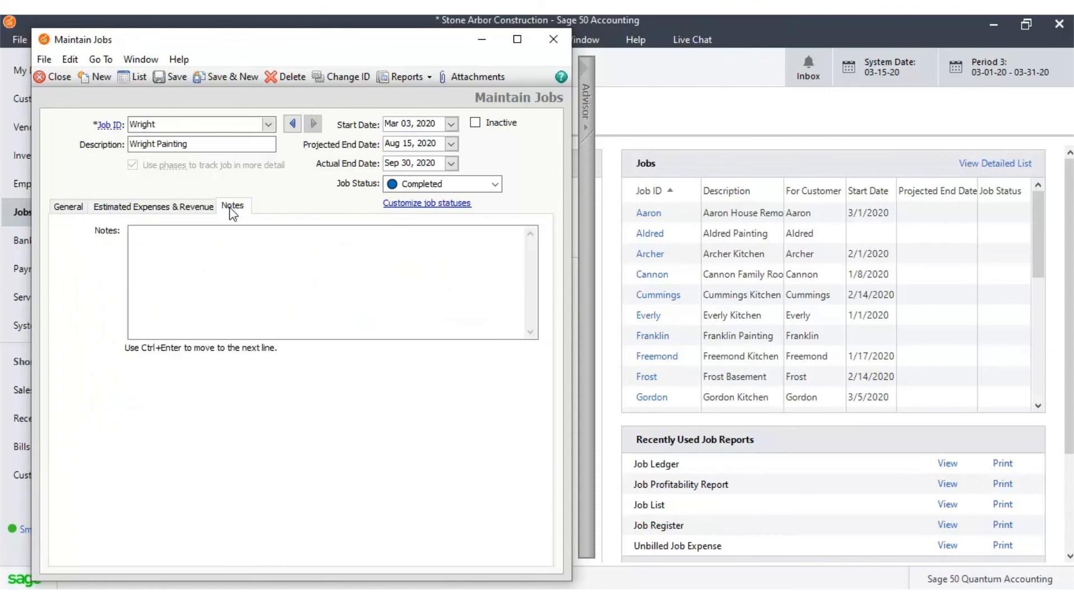
pyautogui.moveTo(167, 80)
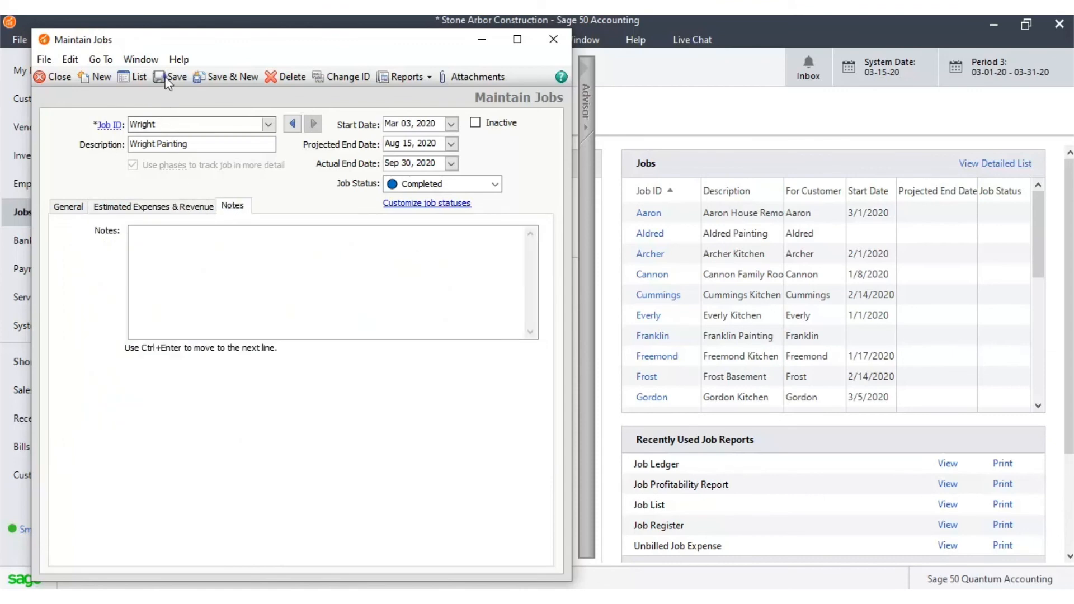
pyautogui.click(68, 205)
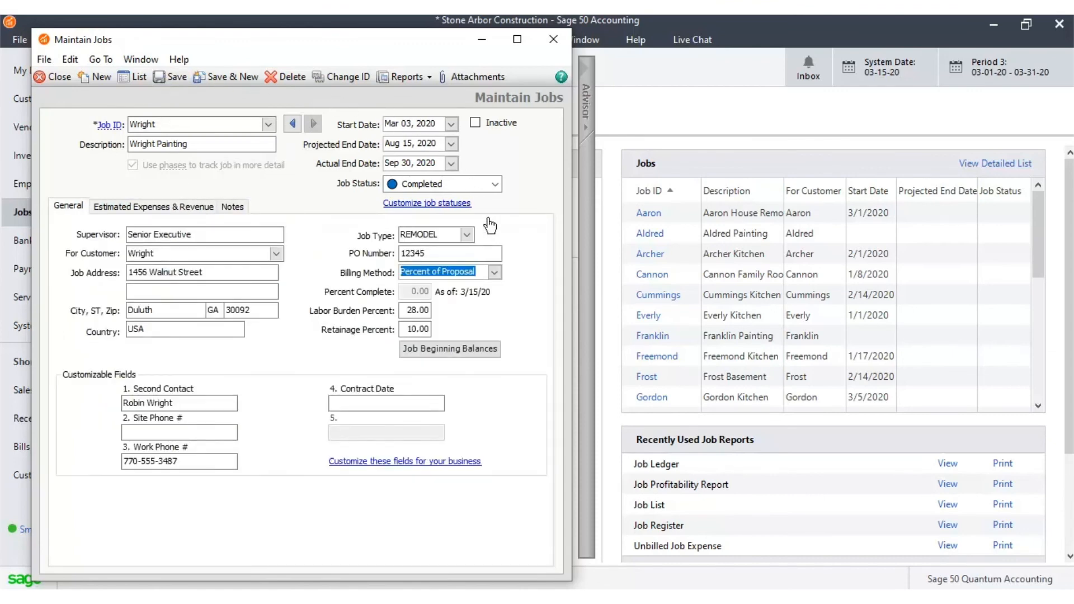
# Choose No Progress Billing as the Wright job's billing method
pyautogui.click(495, 271)
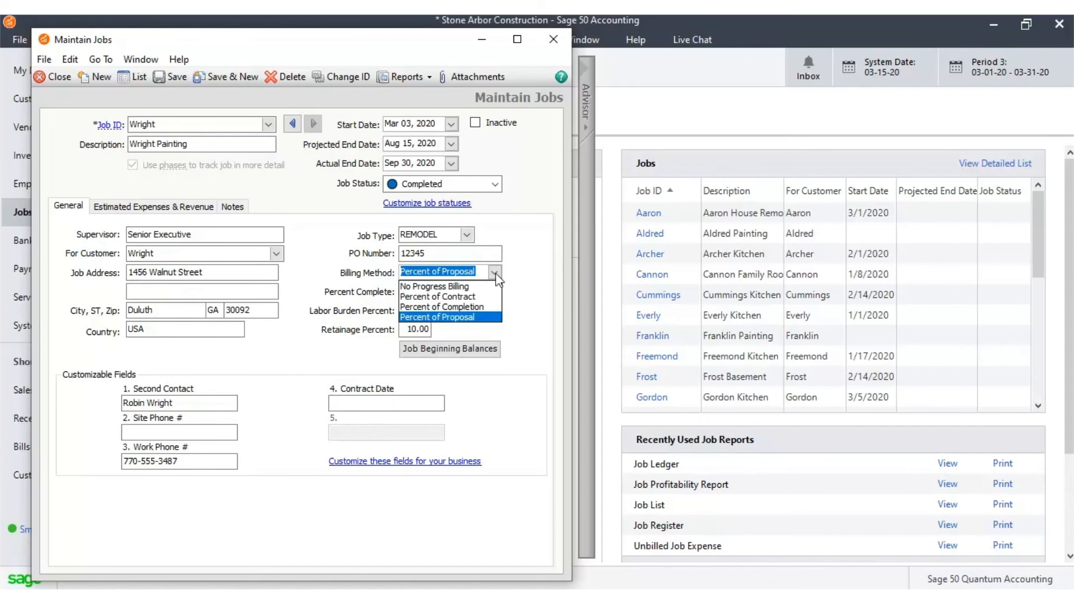
pyautogui.click(434, 285)
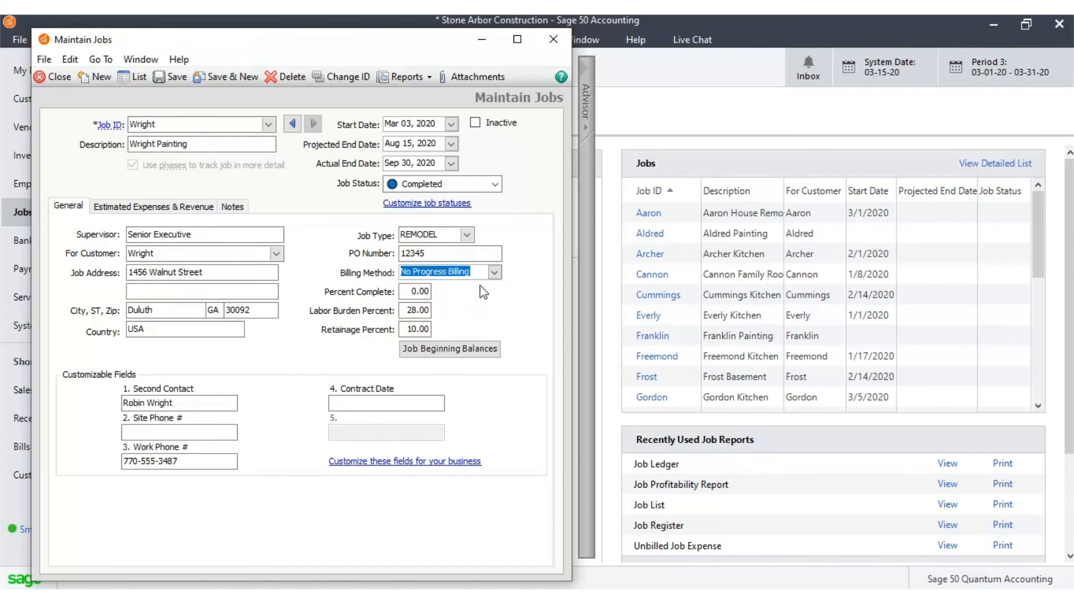
pyautogui.moveTo(329, 277)
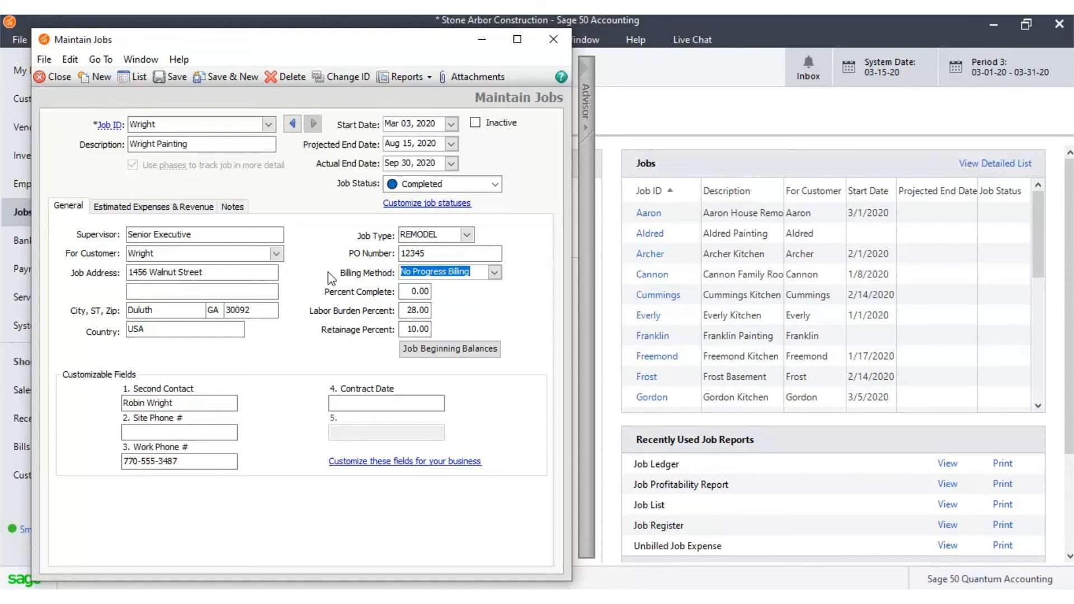
pyautogui.moveTo(337, 265)
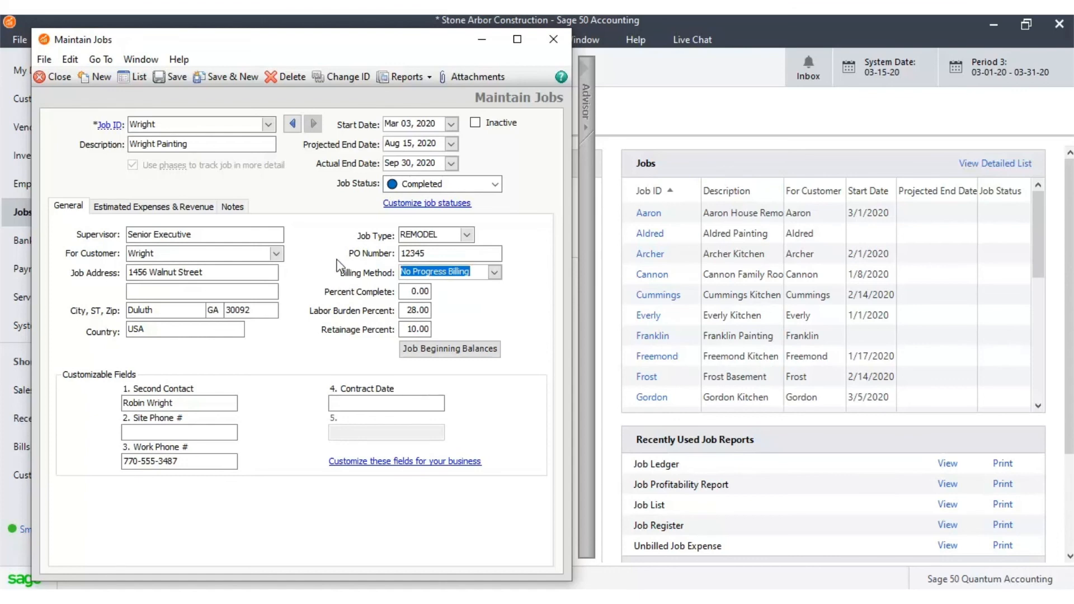
pyautogui.moveTo(530, 271)
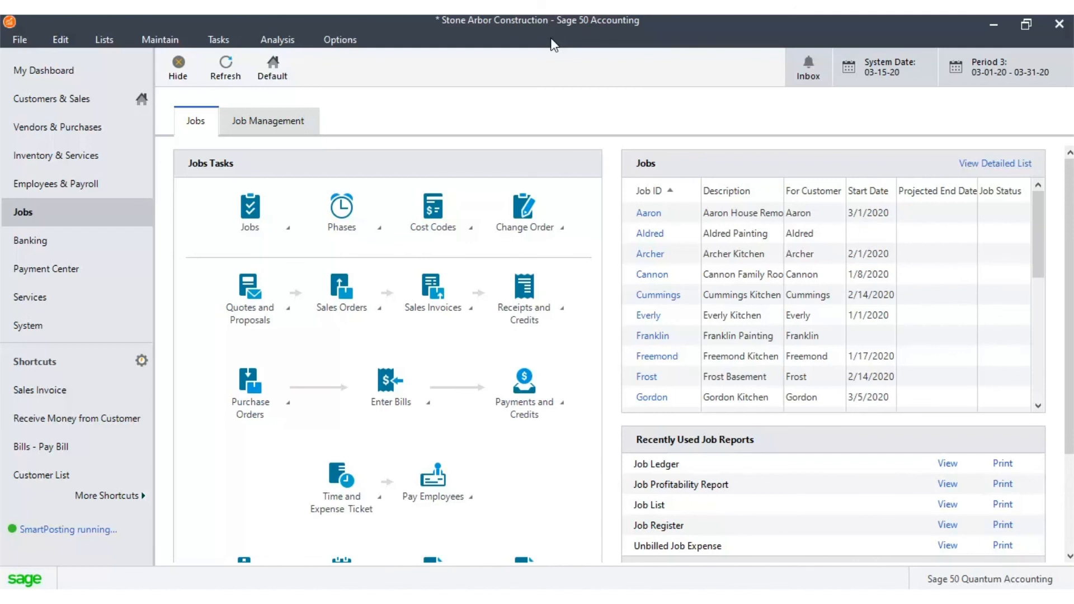
pyautogui.moveTo(548, 50)
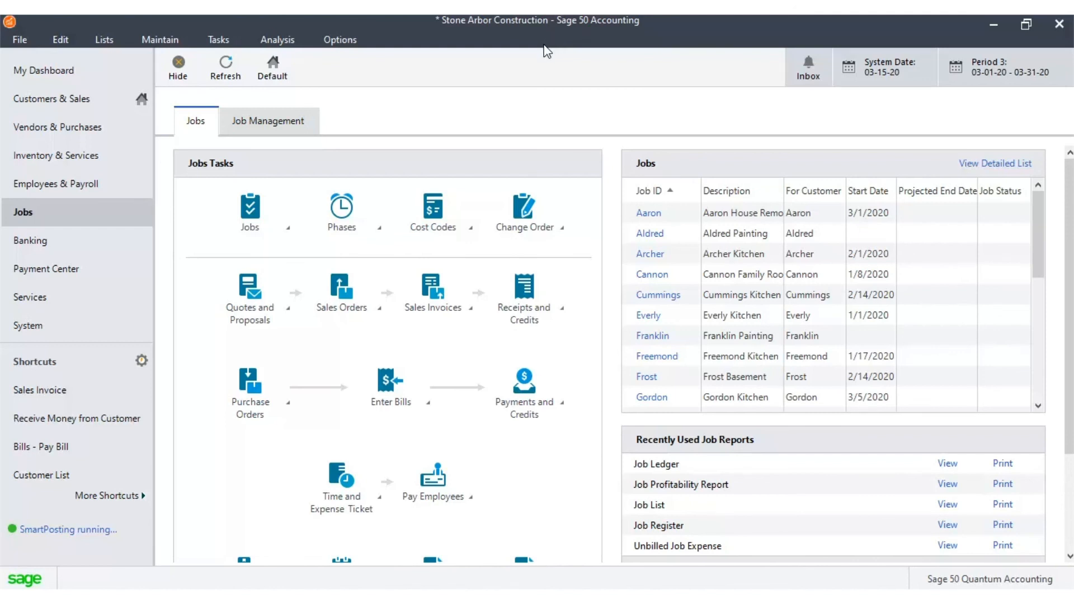
pyautogui.moveTo(541, 77)
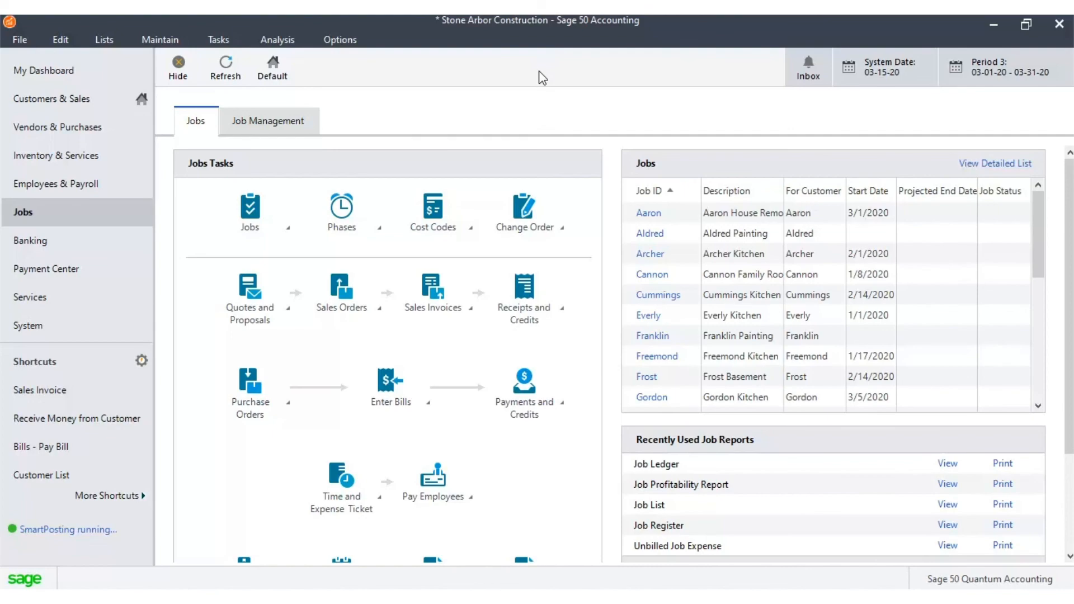